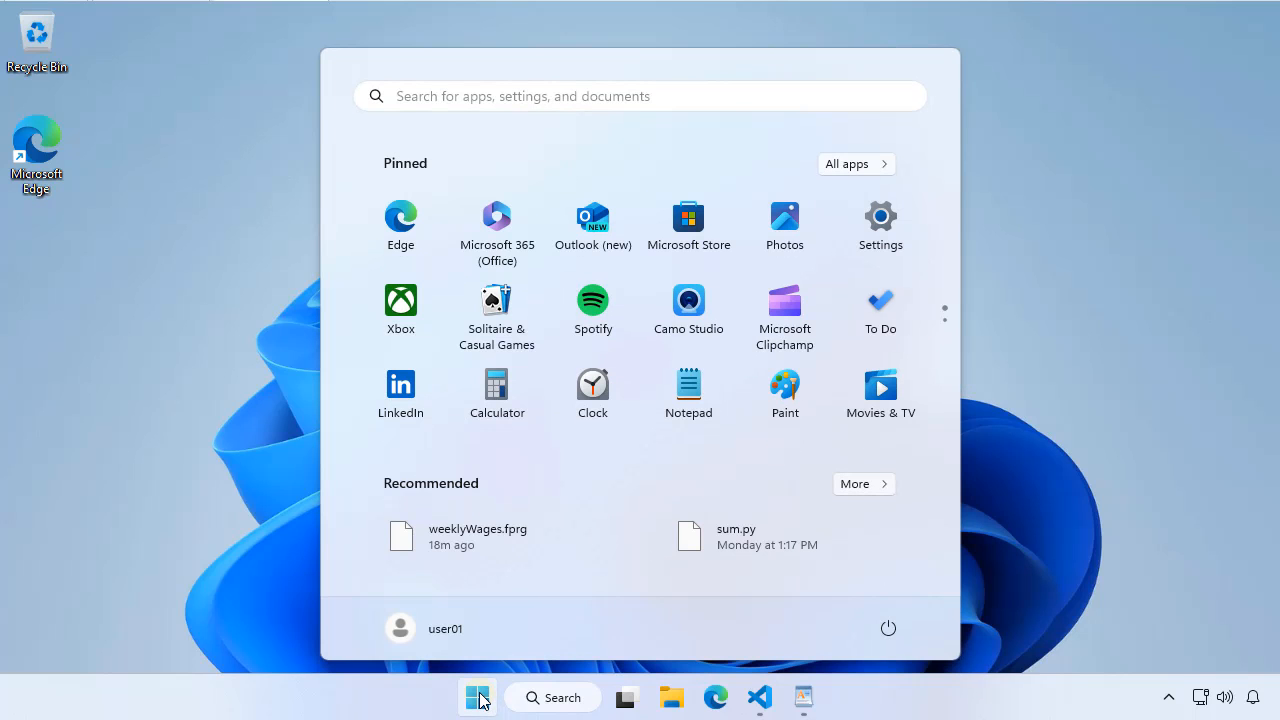
Launch flowgorithm.exe from Start and maximize its window
text(flowgorithm.exe)
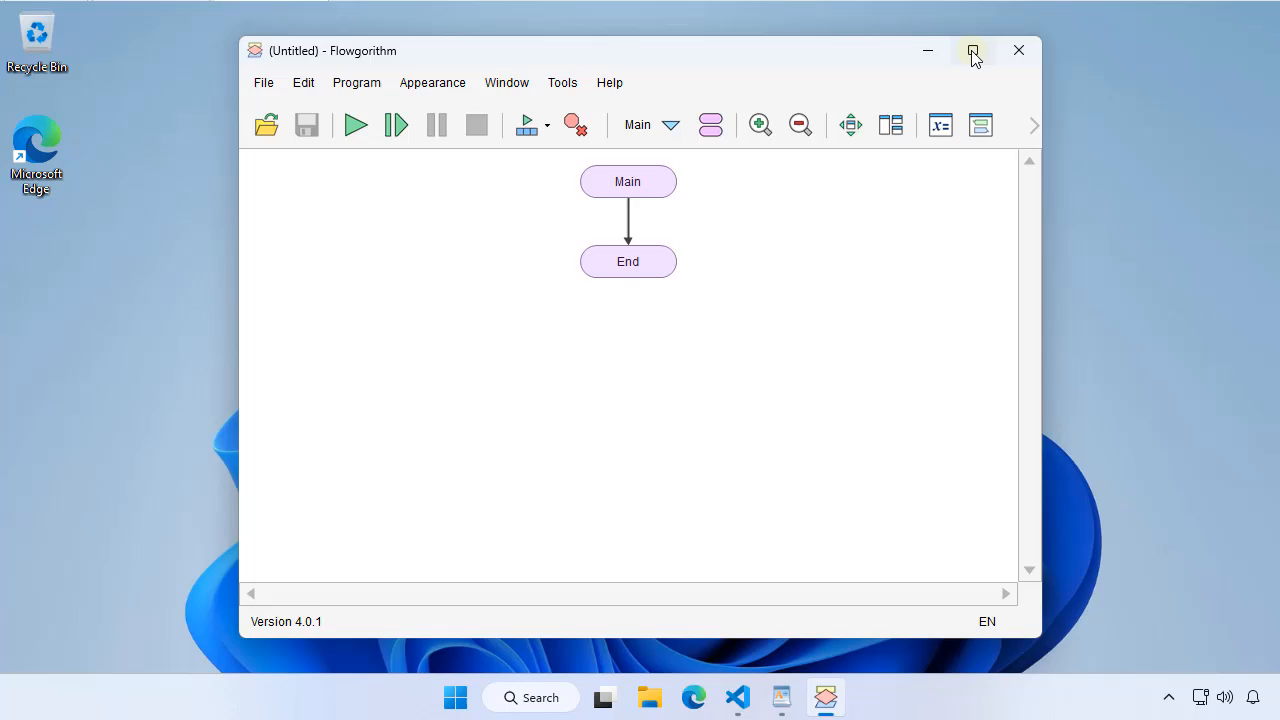
click(971, 50)
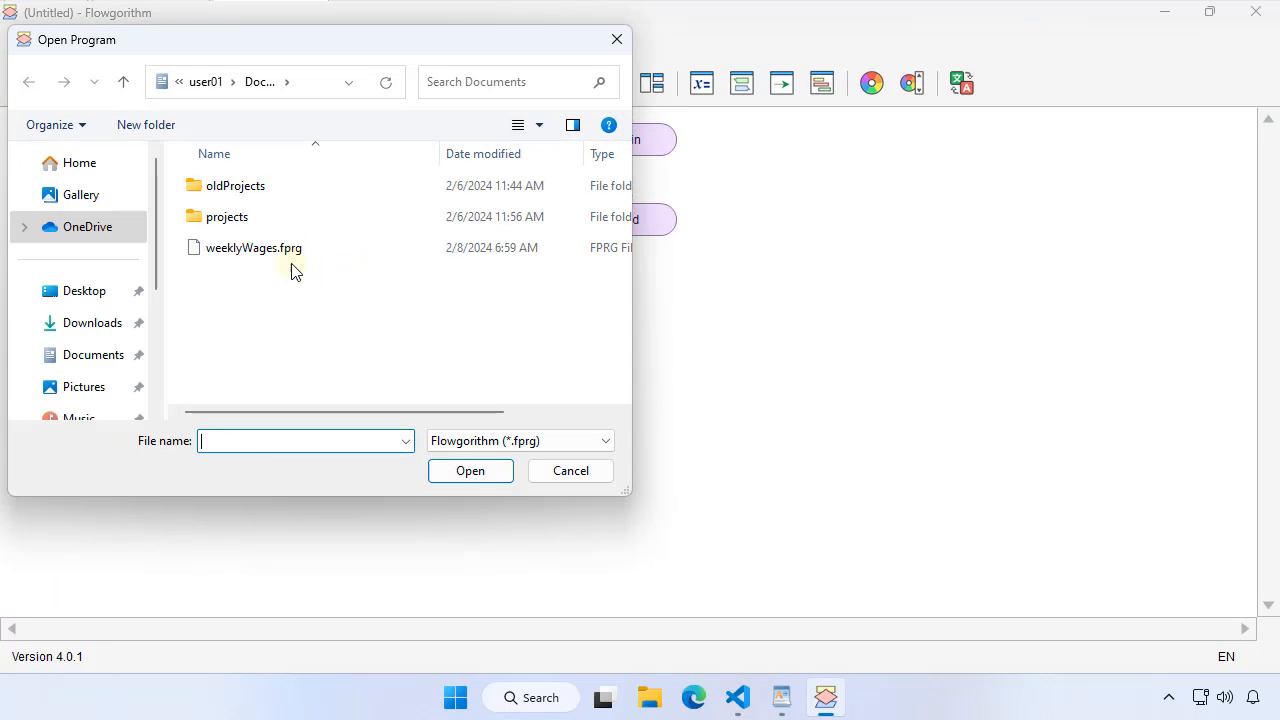
Open weeklyWages.fprg from Documents and scroll through the flowchart
double_click(253, 247)
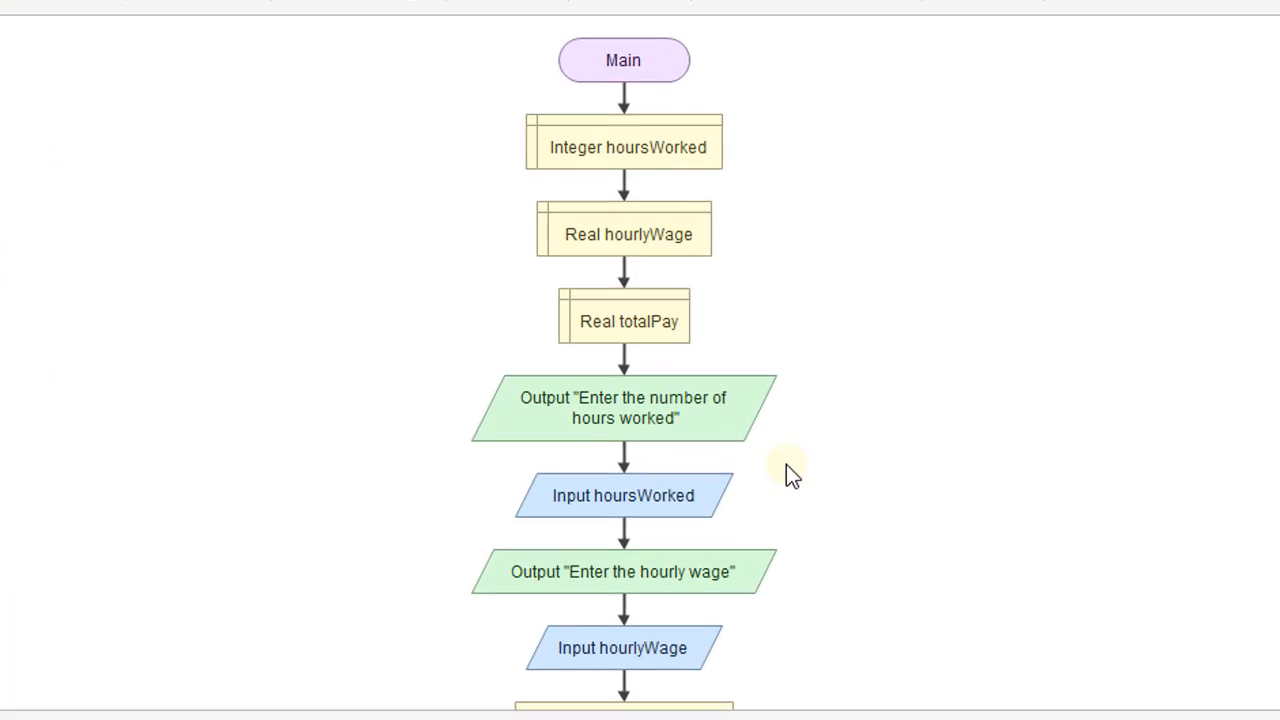
scroll(down, 3)
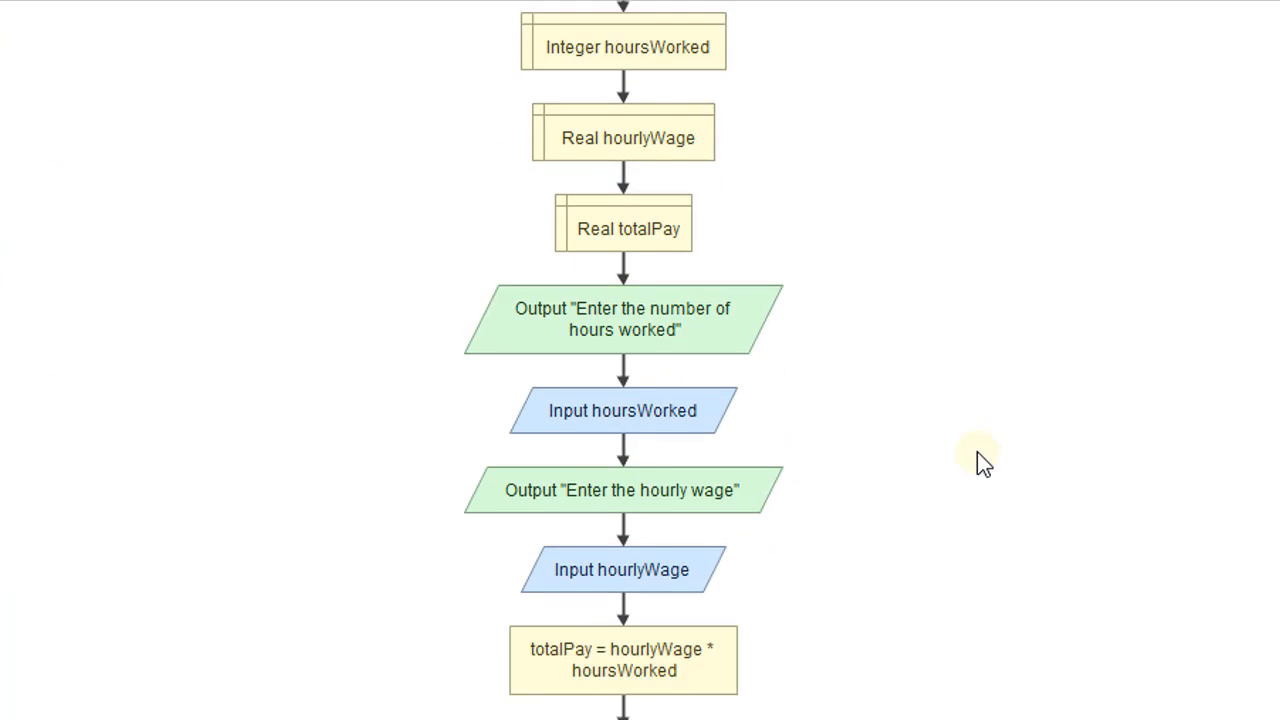
scroll(up, 3)
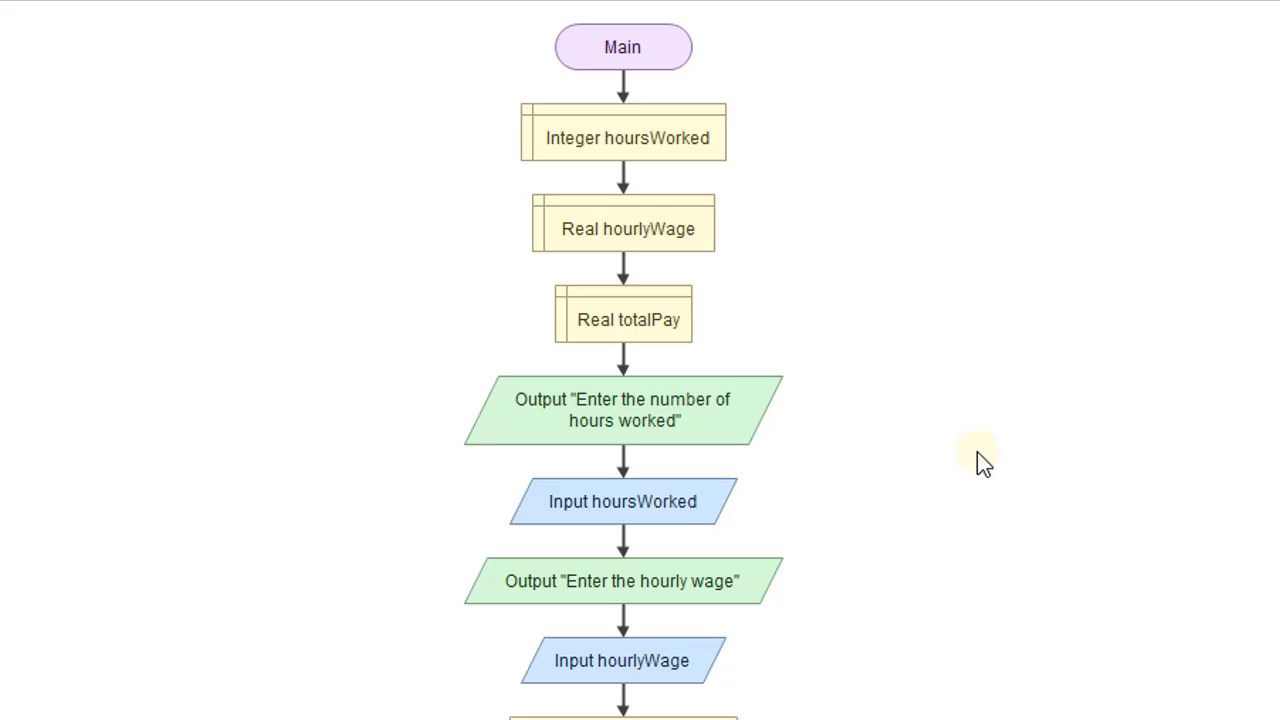
mouse_move(630, 372)
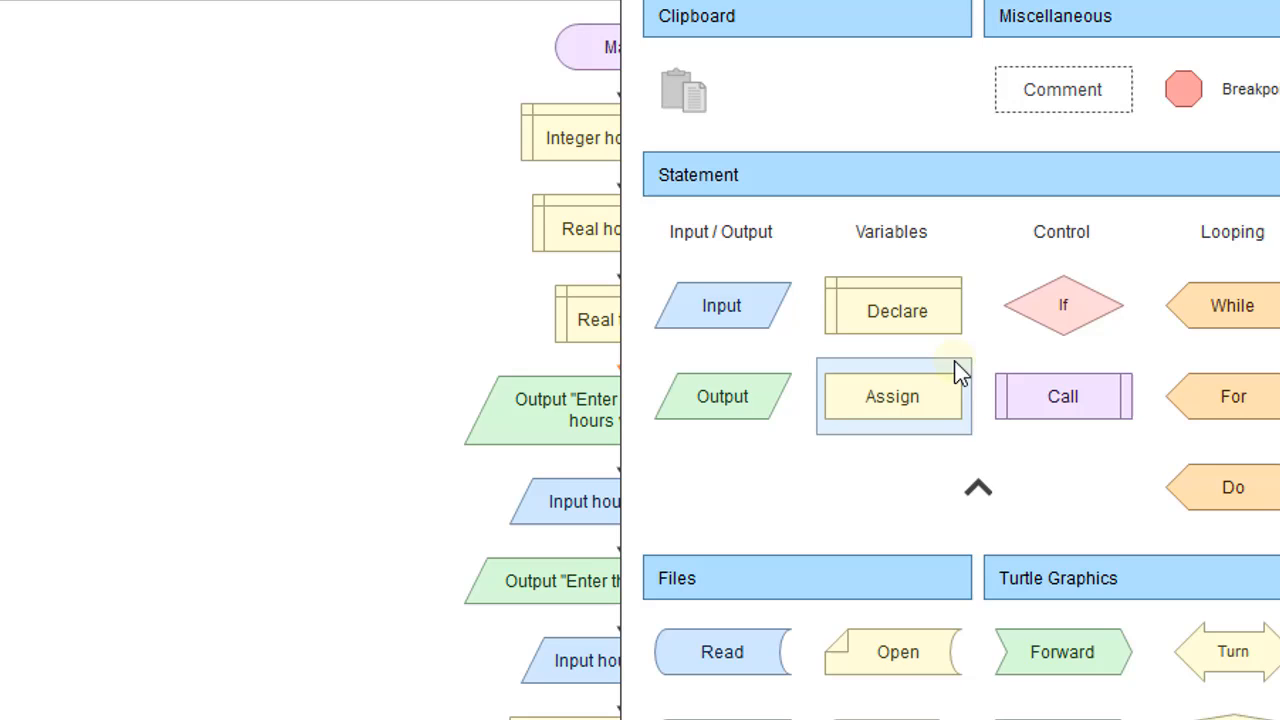
Add a Declare shape after totalPay declaring overtimePay as Real
click(891, 305)
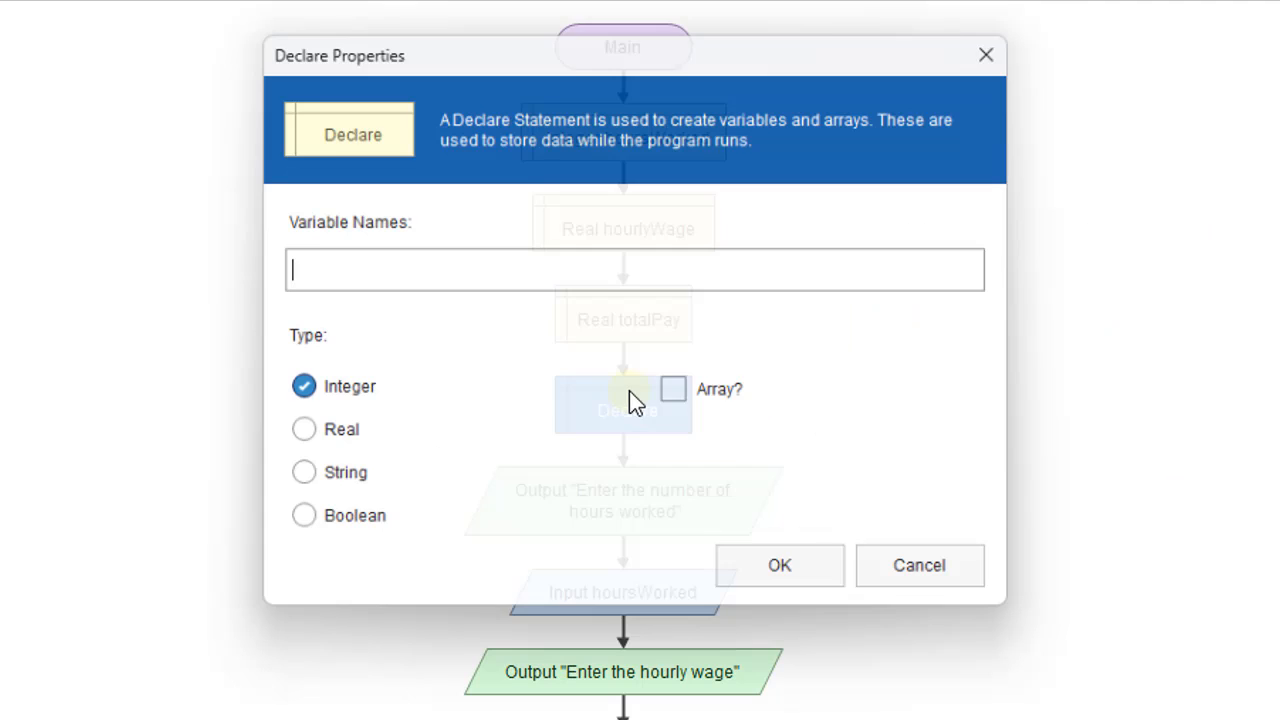
text(o)
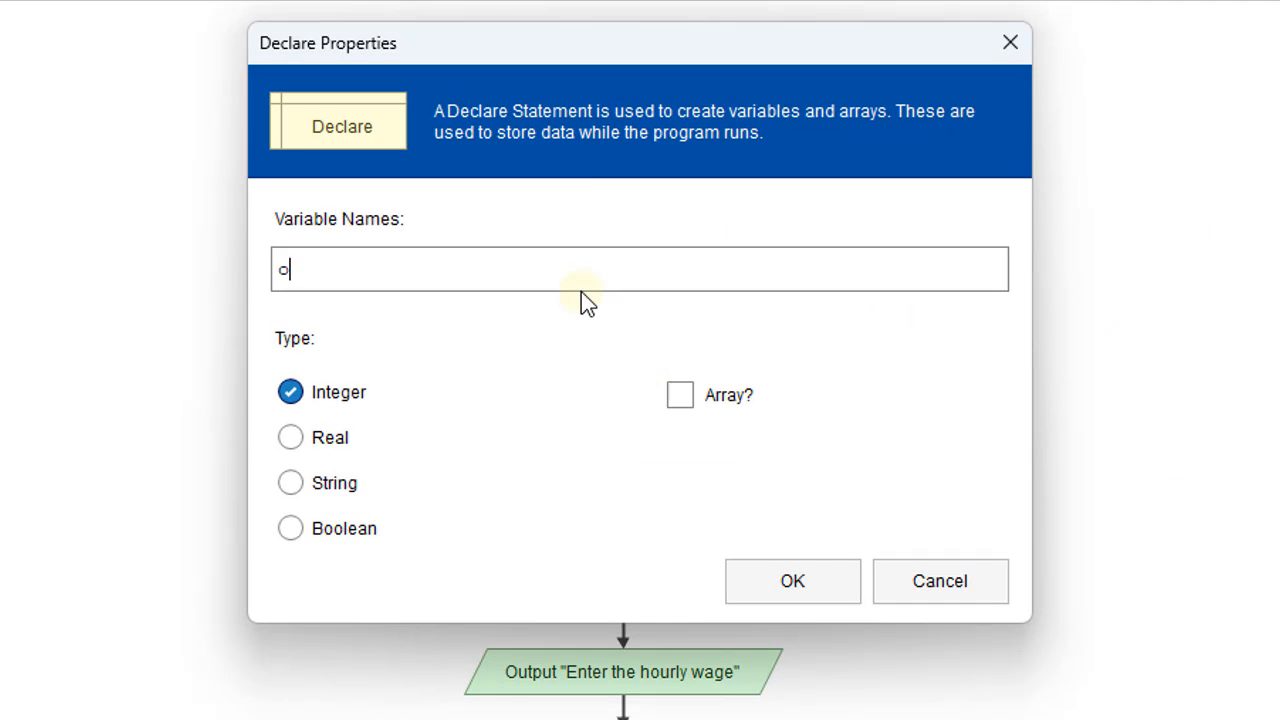
text(vertime)
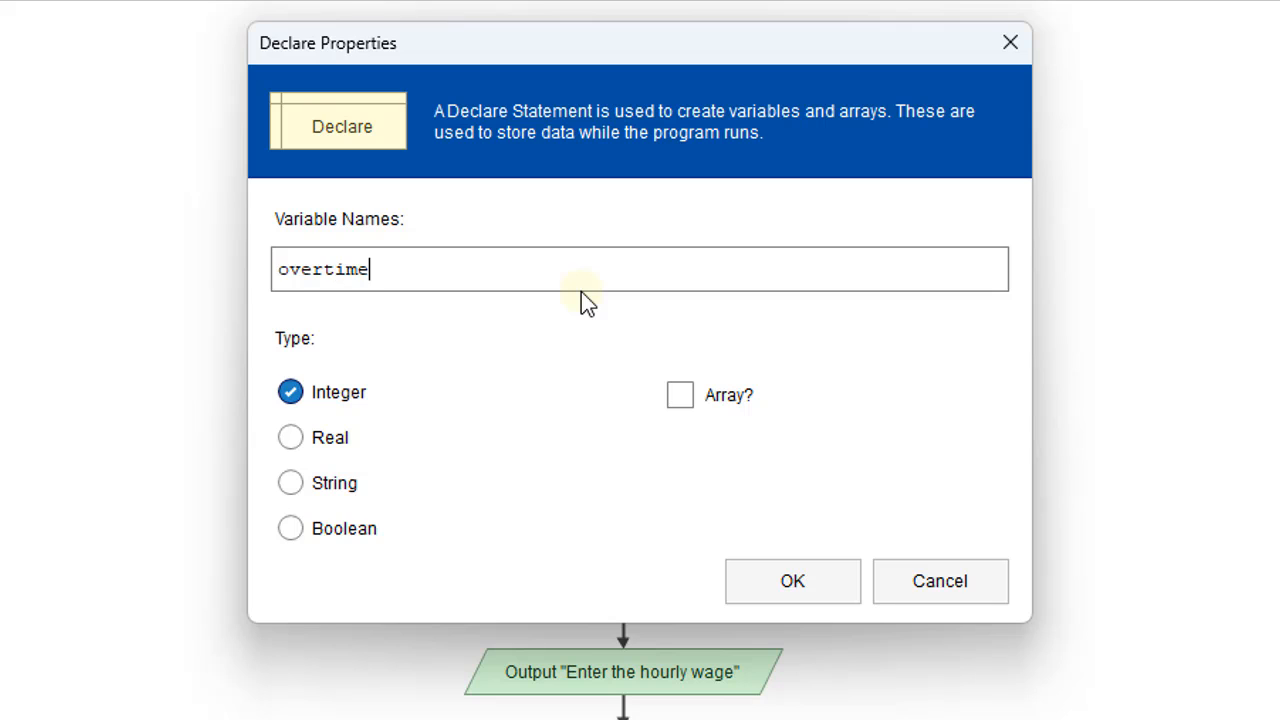
text(Pay)
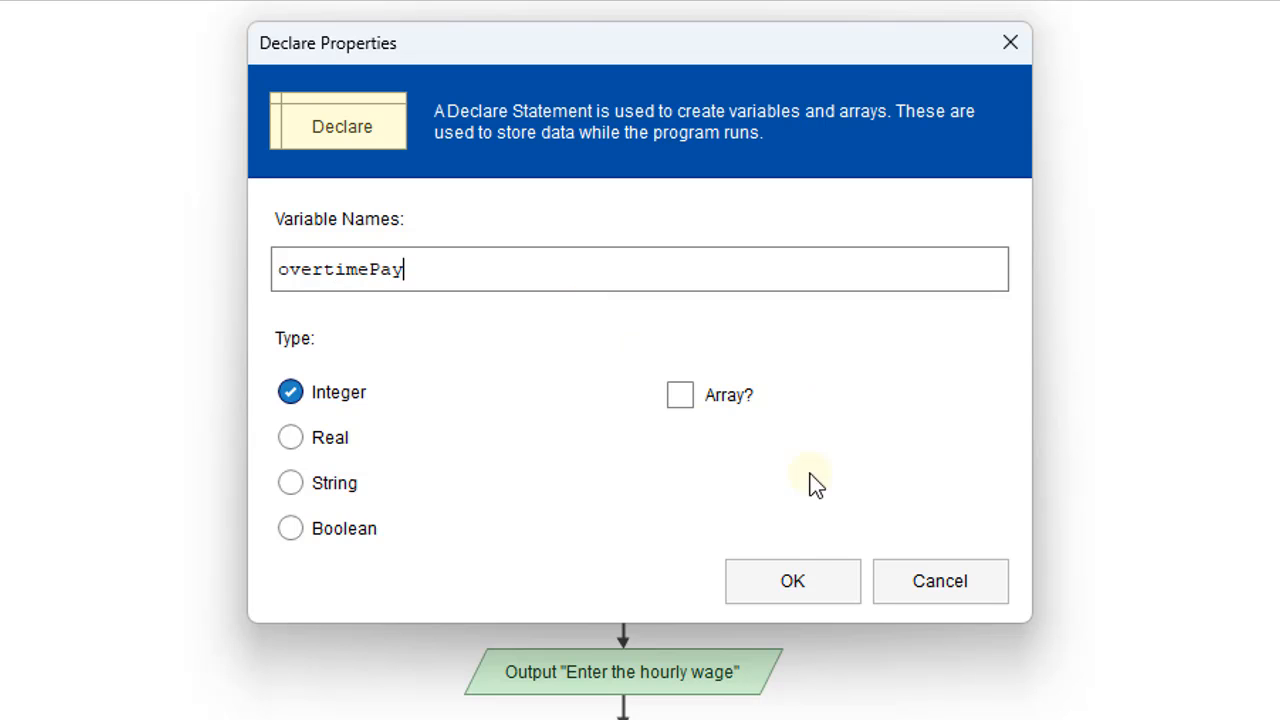
click(290, 437)
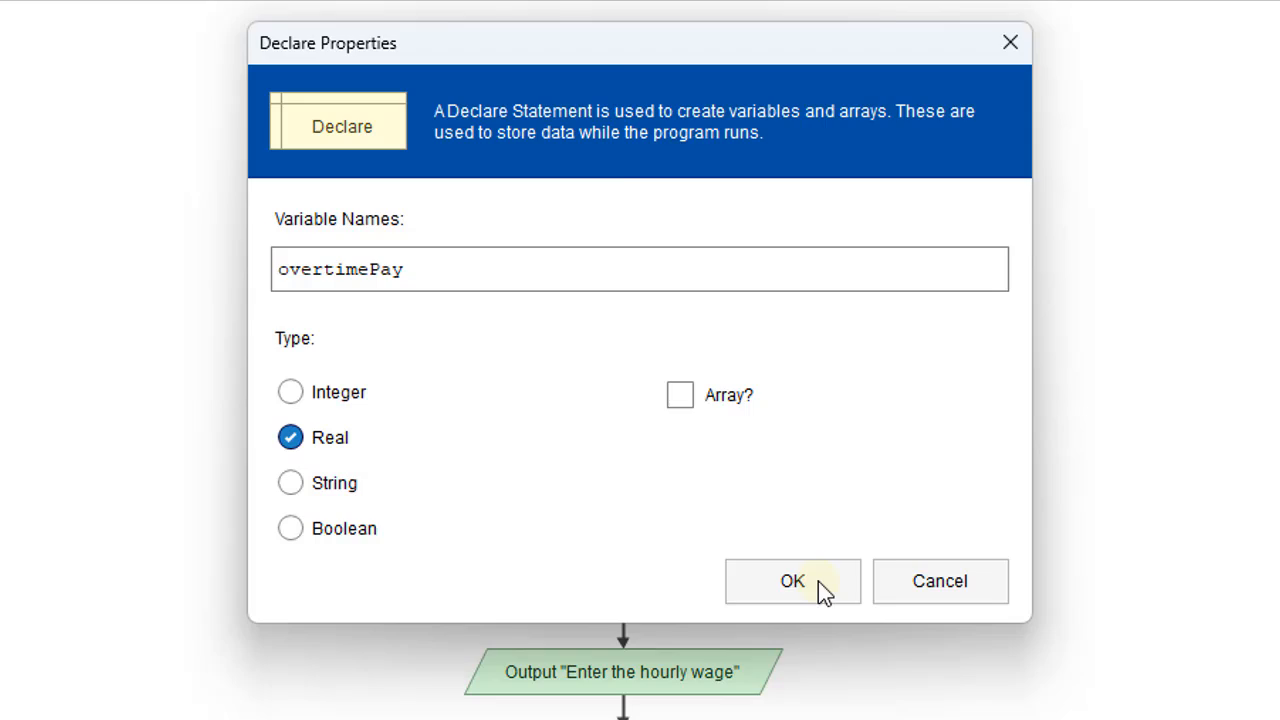
click(792, 581)
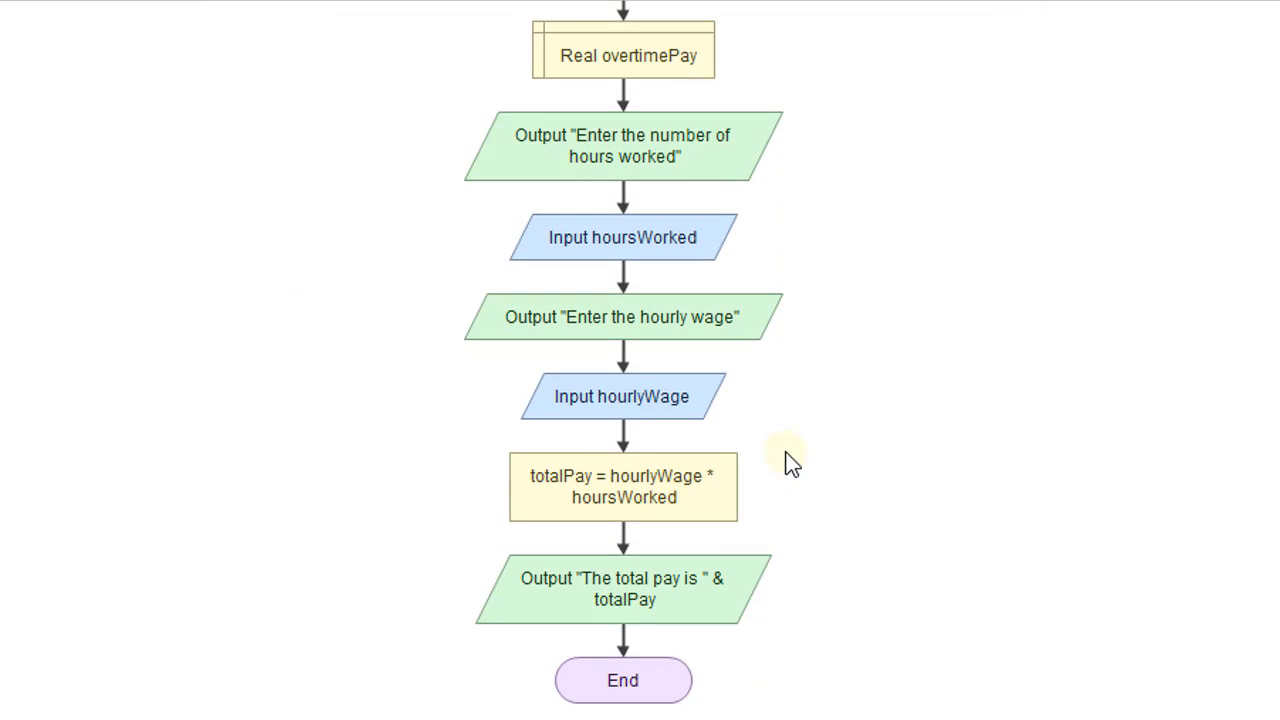
mouse_move(630, 180)
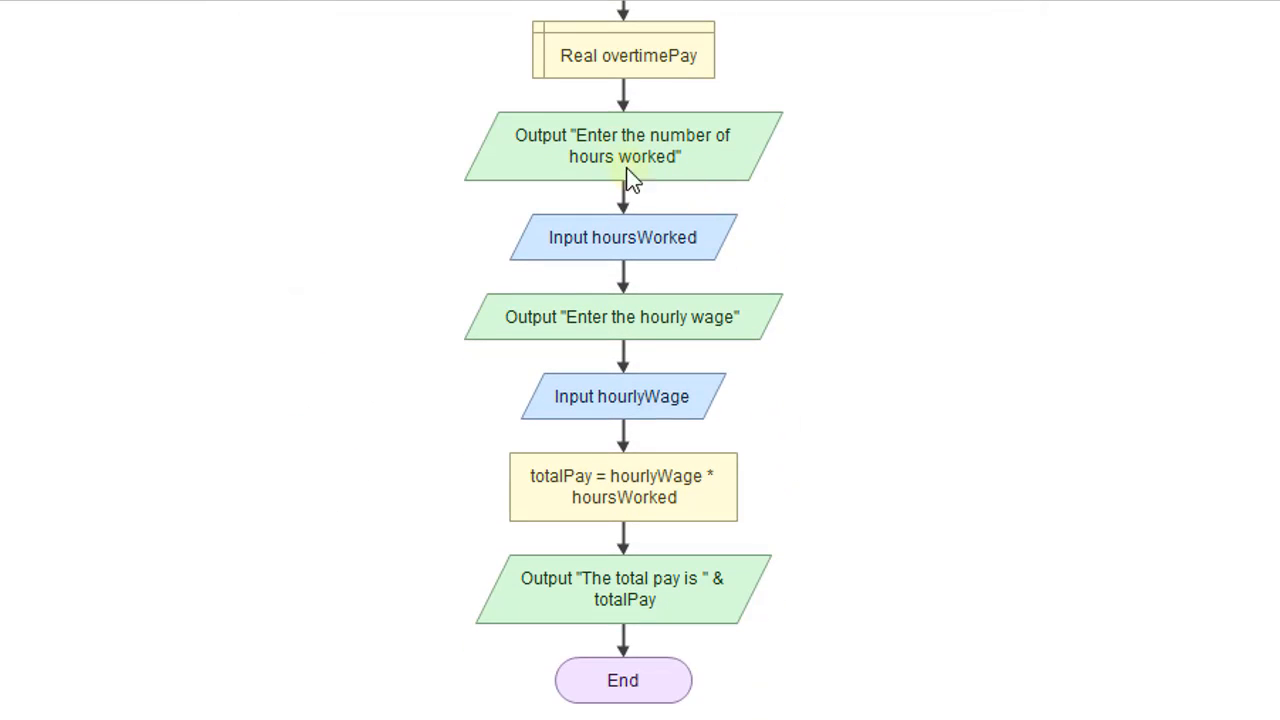
mouse_move(700, 405)
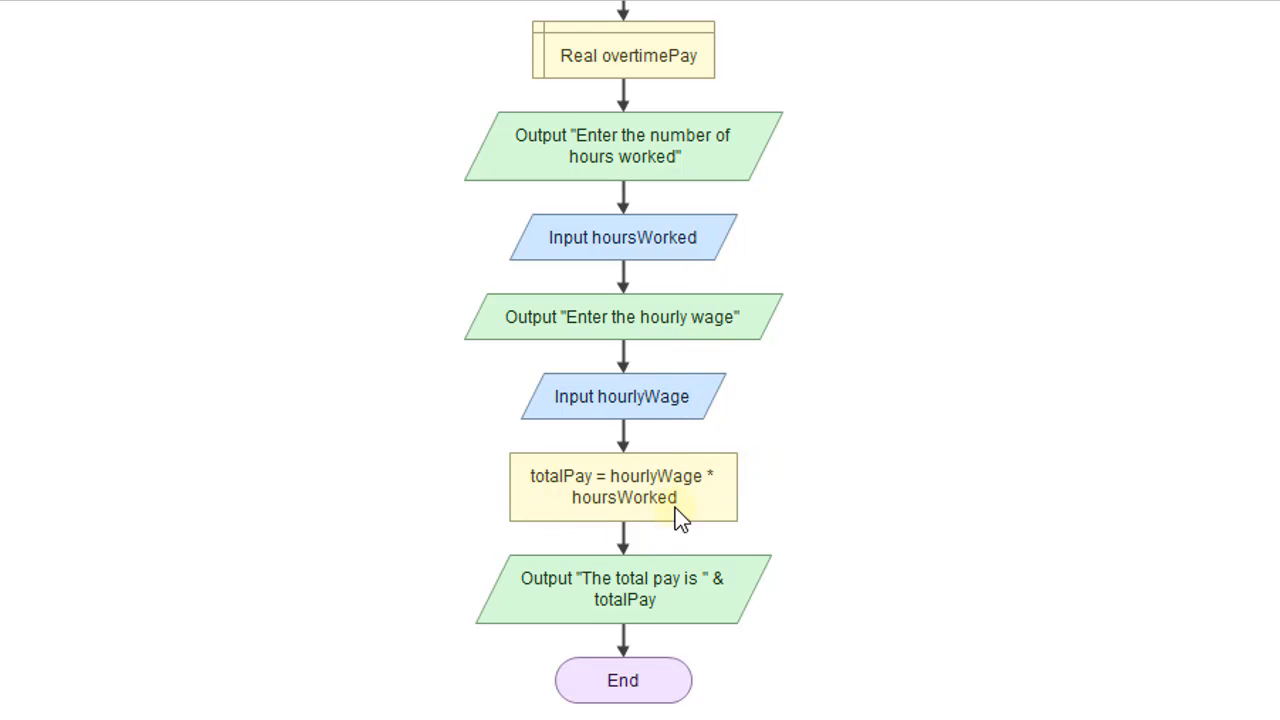
mouse_move(683, 519)
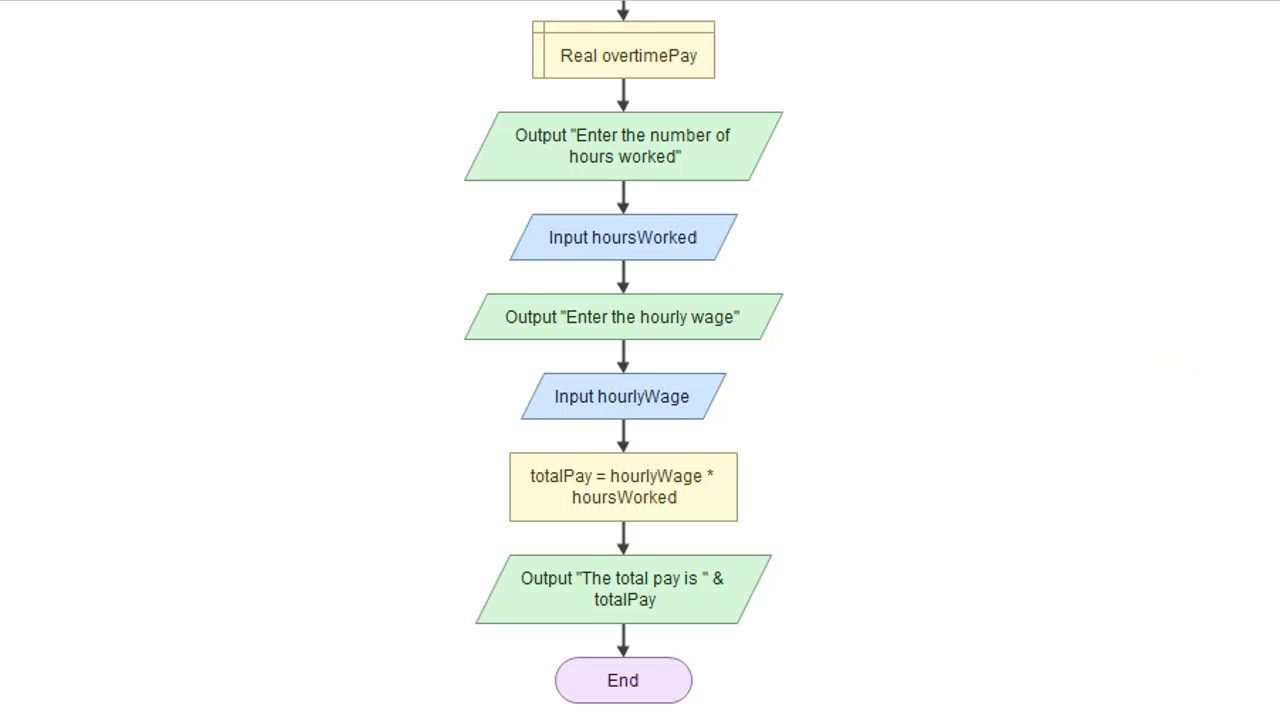
mouse_move(1185, 440)
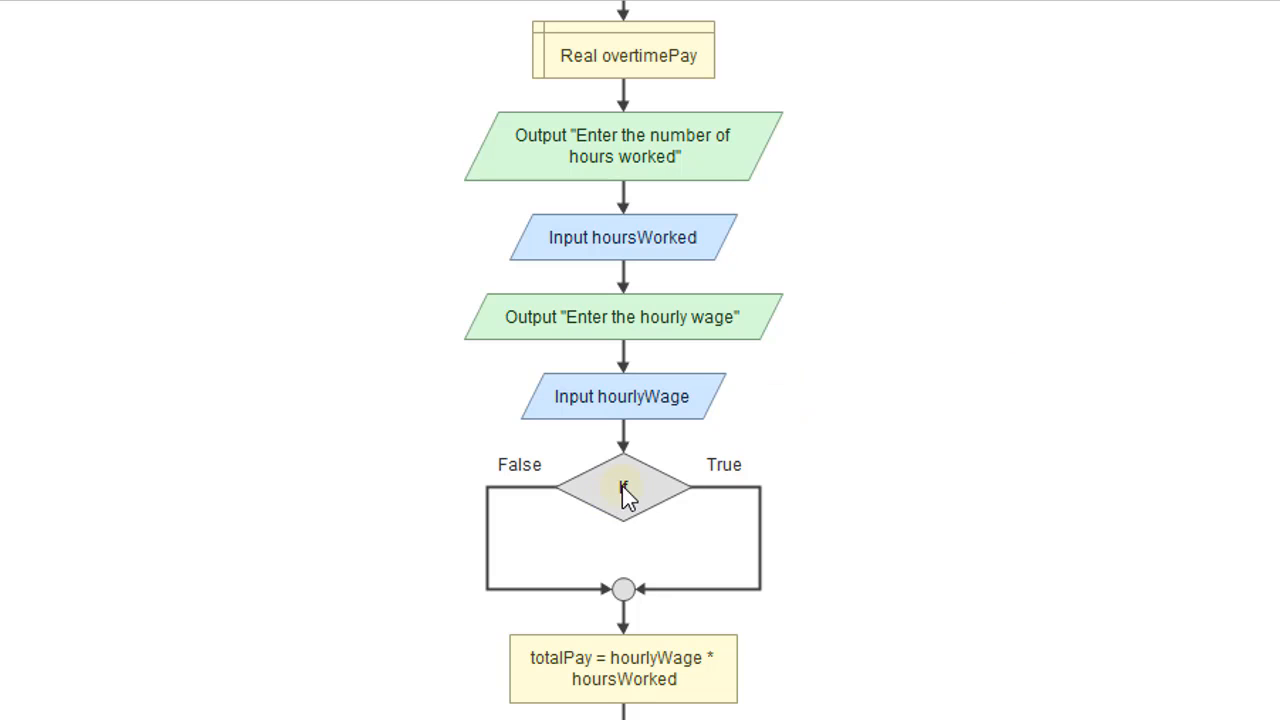
Enter the condition hoursWorked > 40 in the If shape
double_click(622, 490)
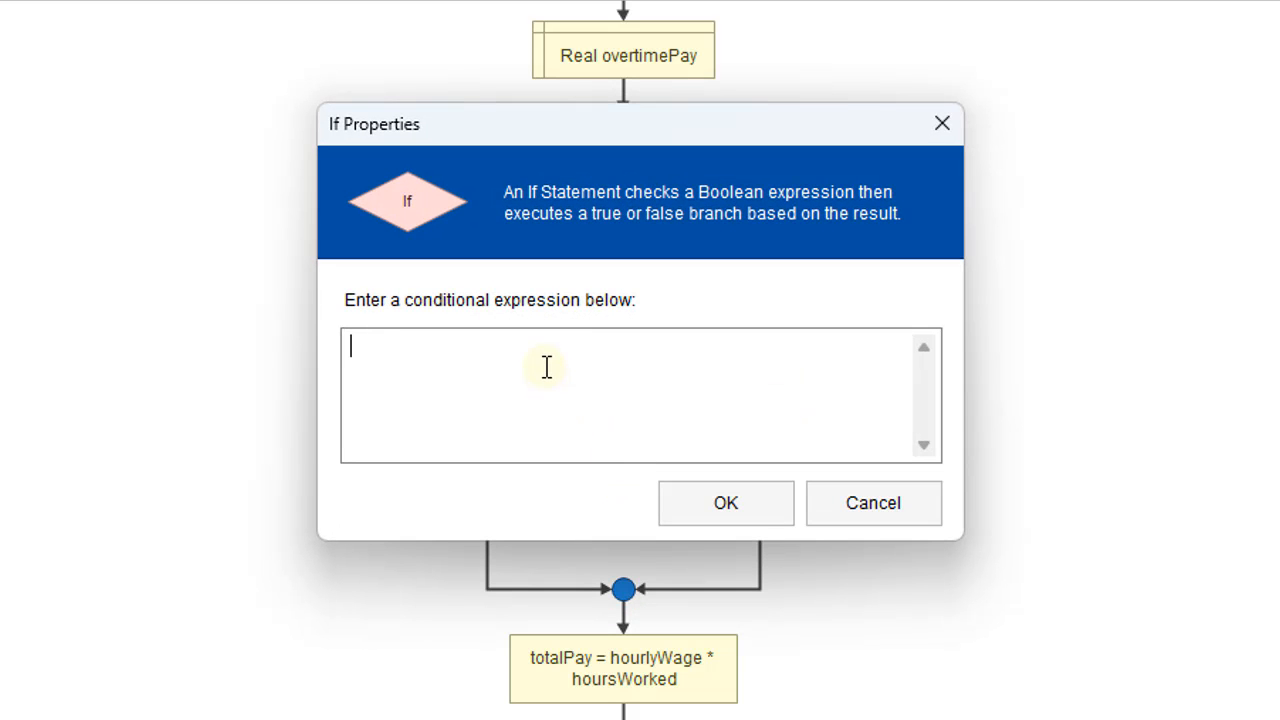
text(hou)
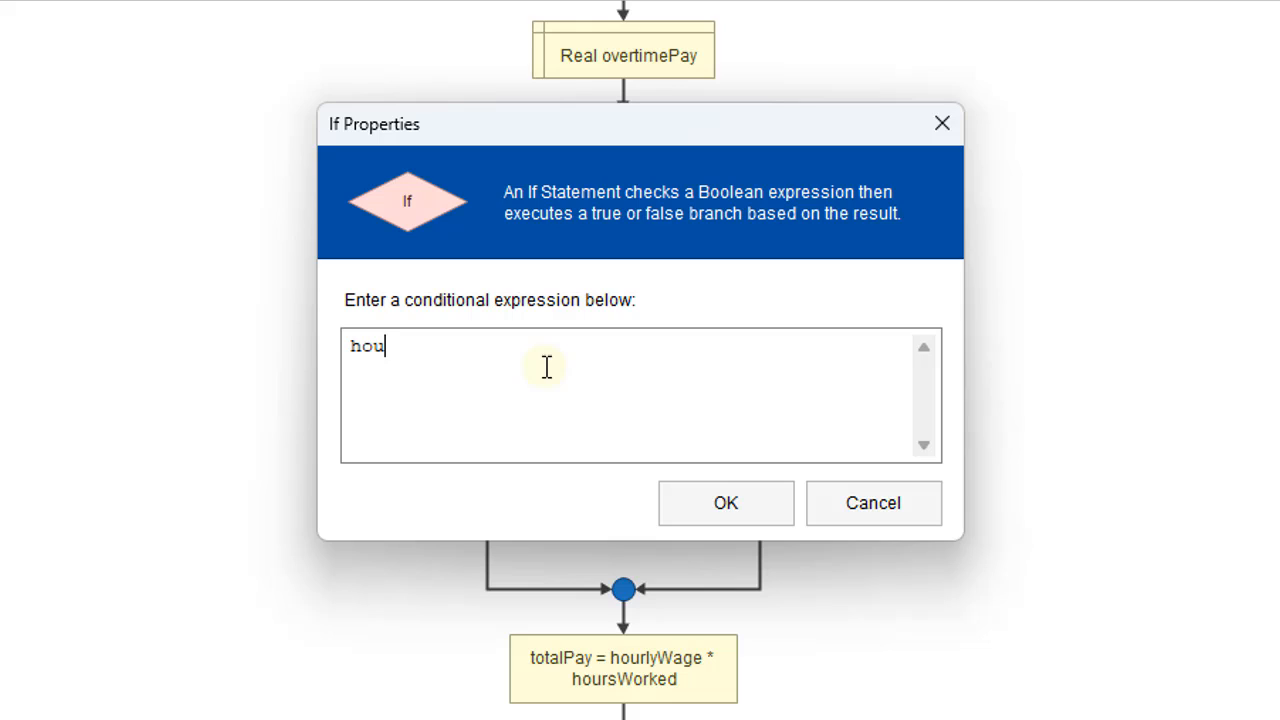
text(rsWo)
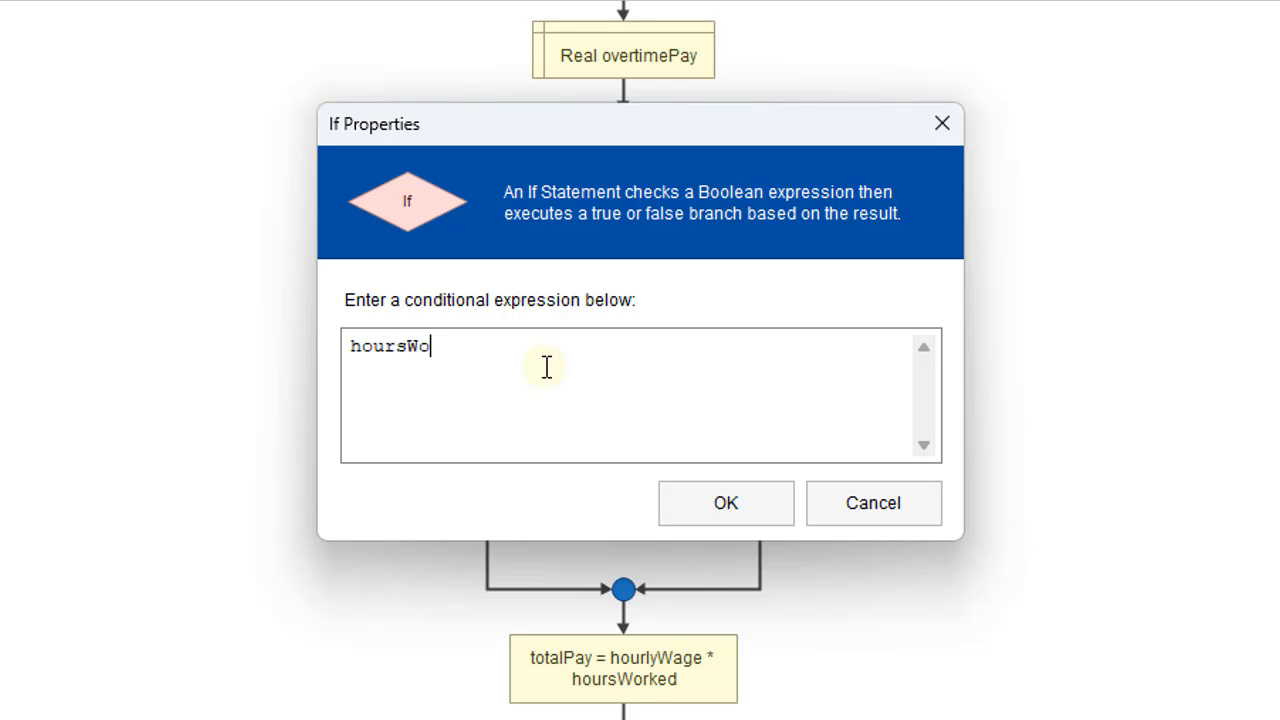
text(rked)
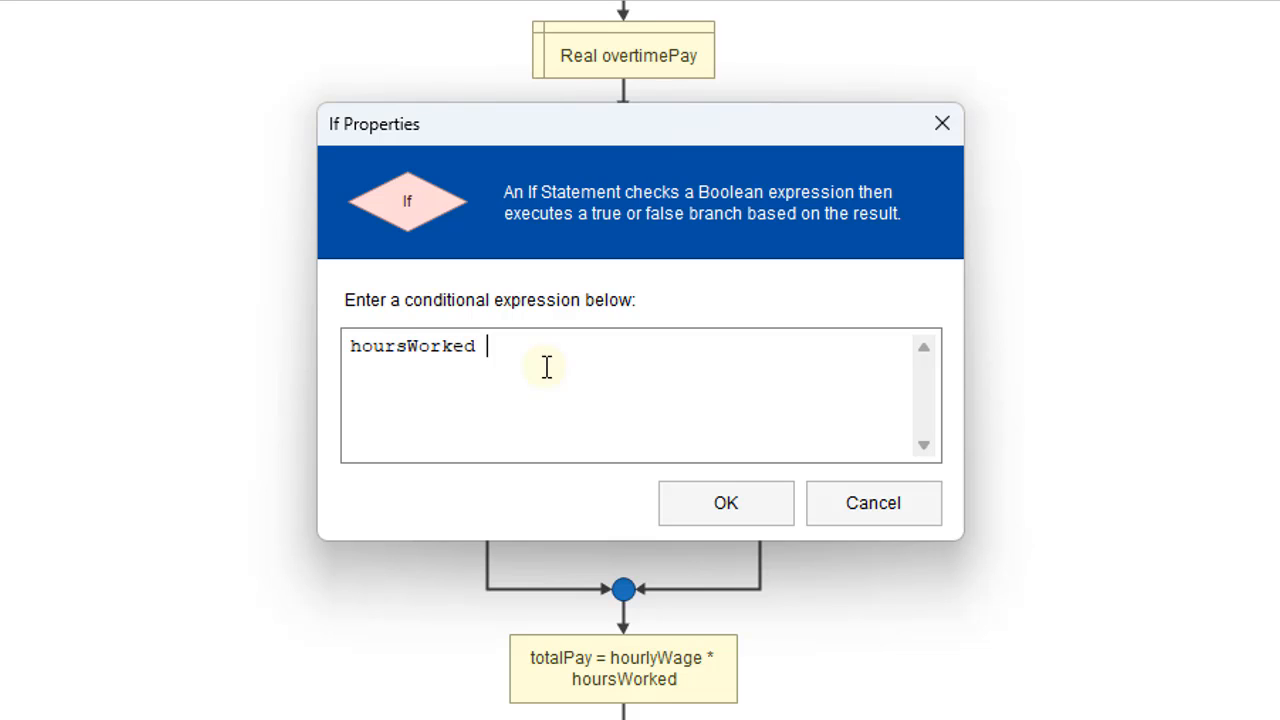
text(> 40)
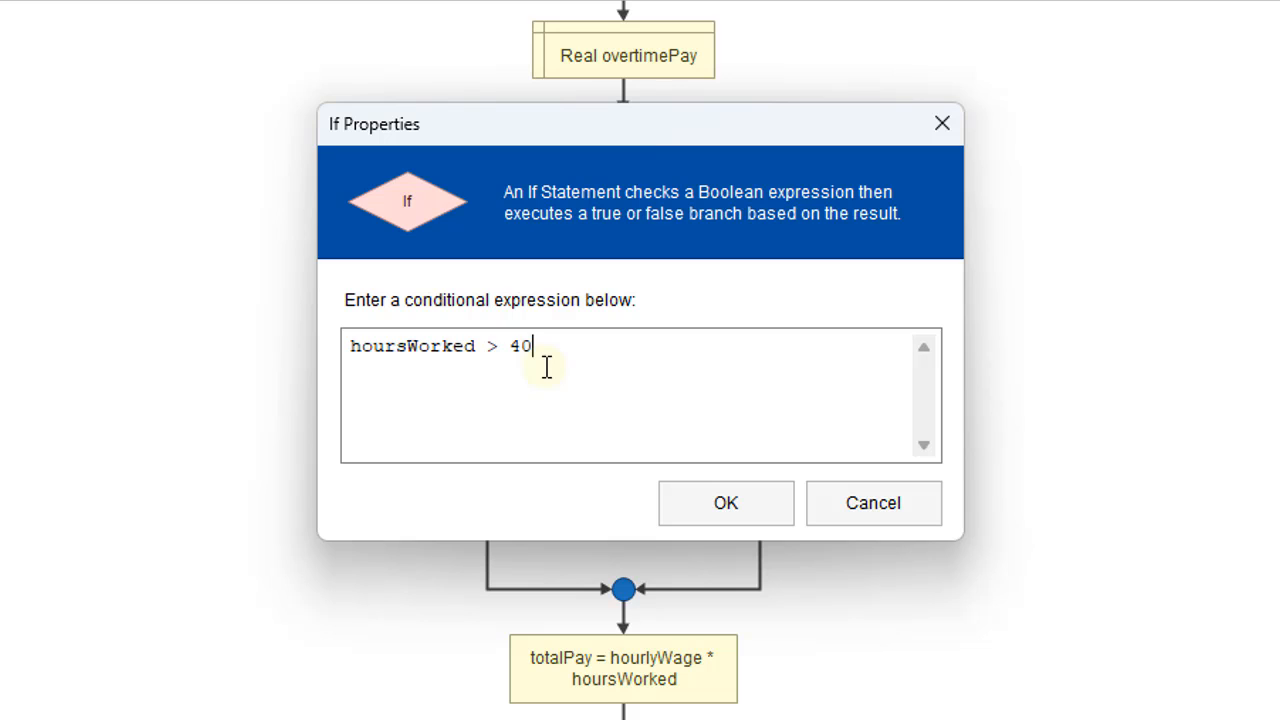
mouse_move(725, 503)
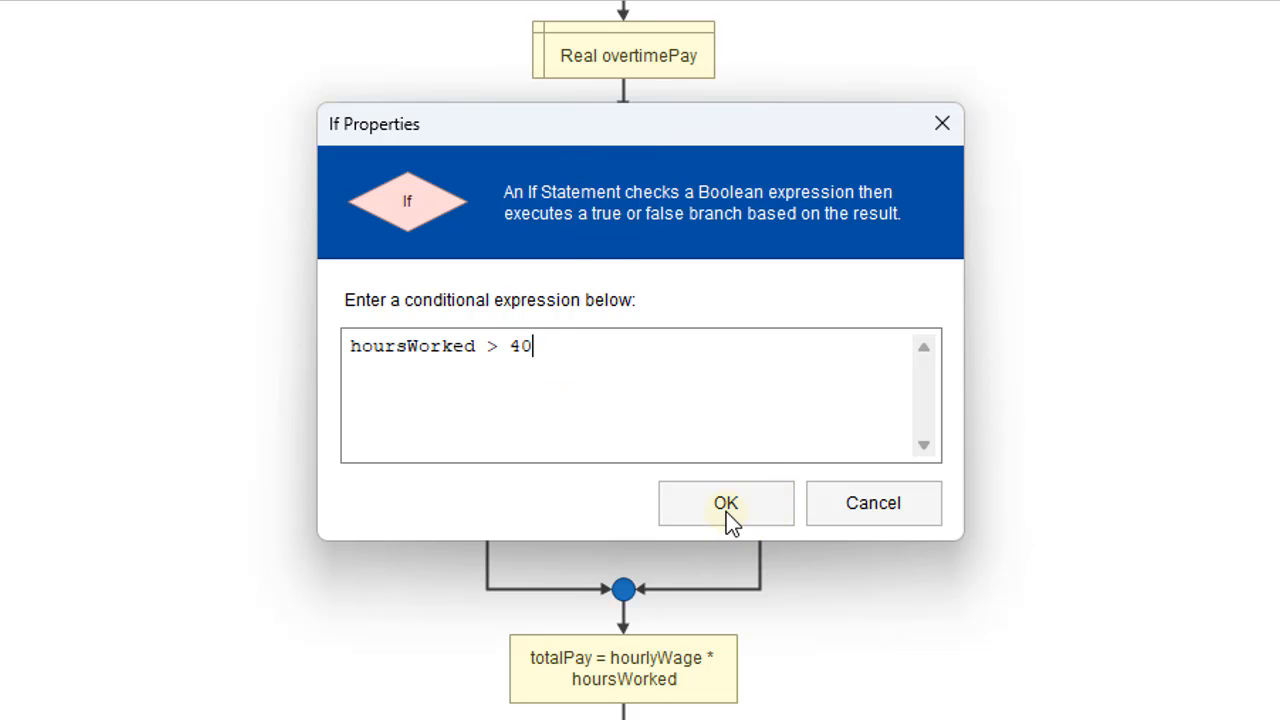
click(725, 503)
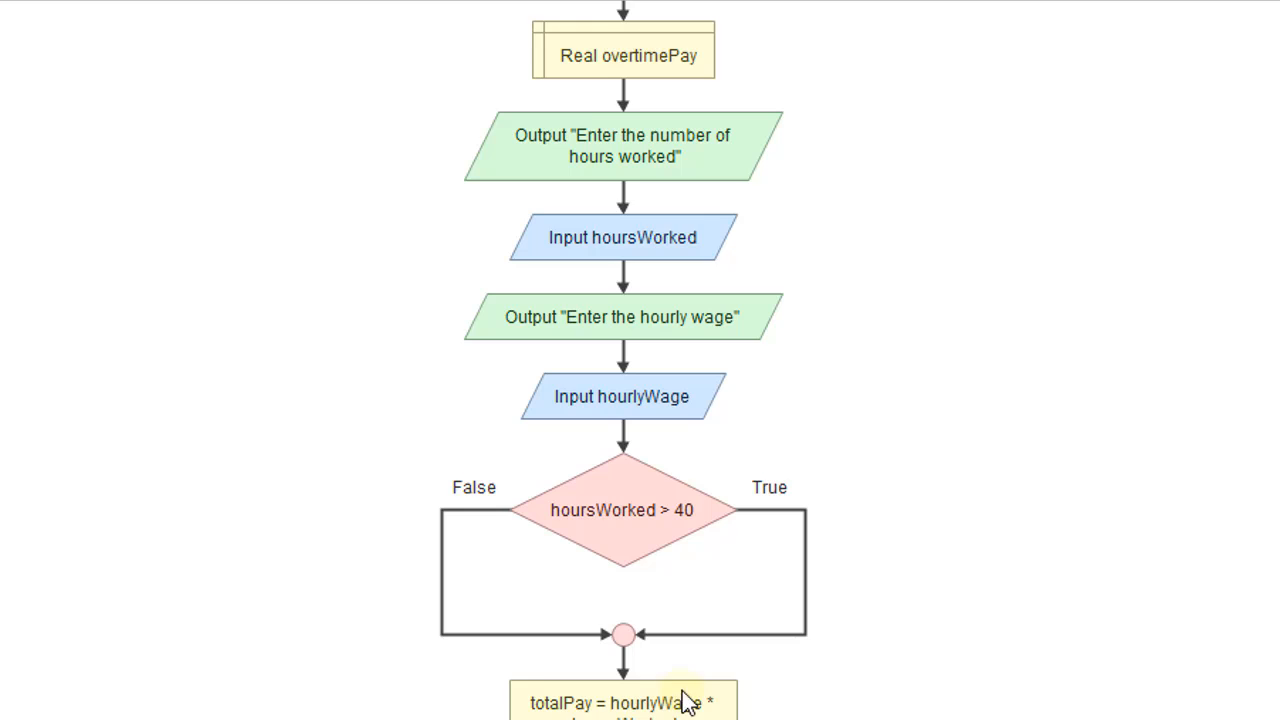
Scroll down and bring up the context menu on the totalPay assignment
scroll(down, 3)
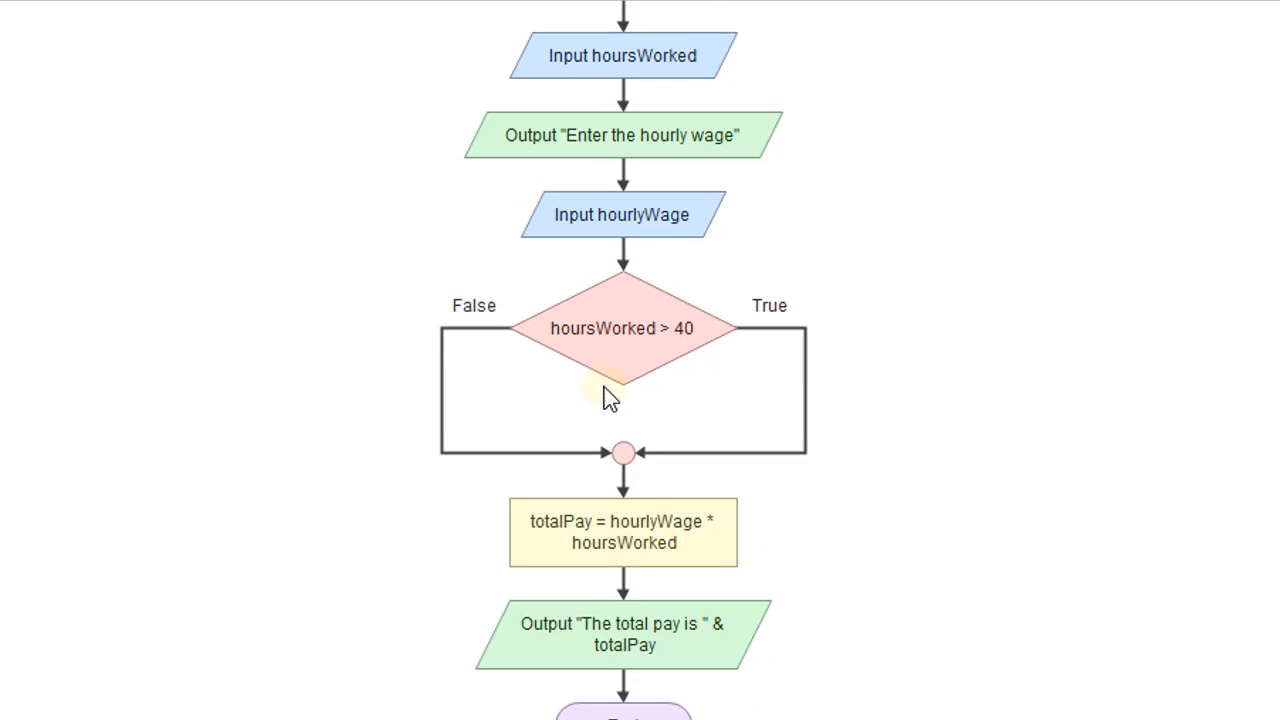
mouse_move(630, 543)
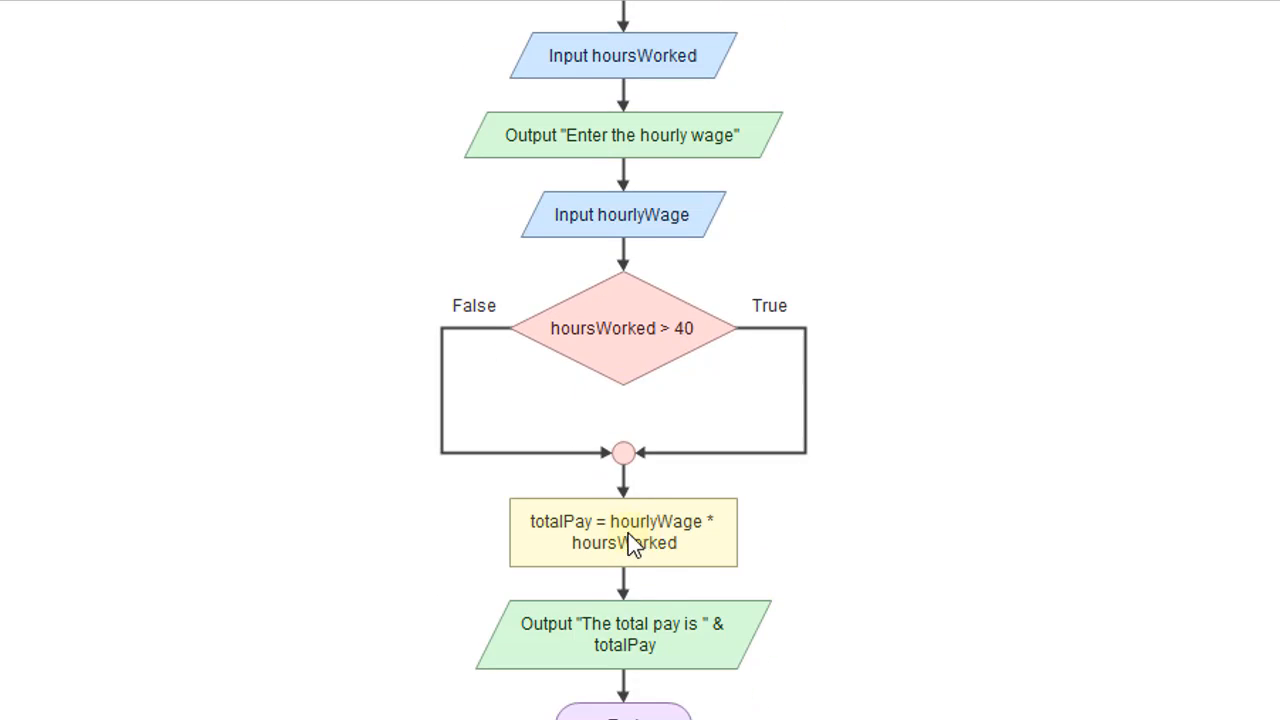
right_click(623, 531)
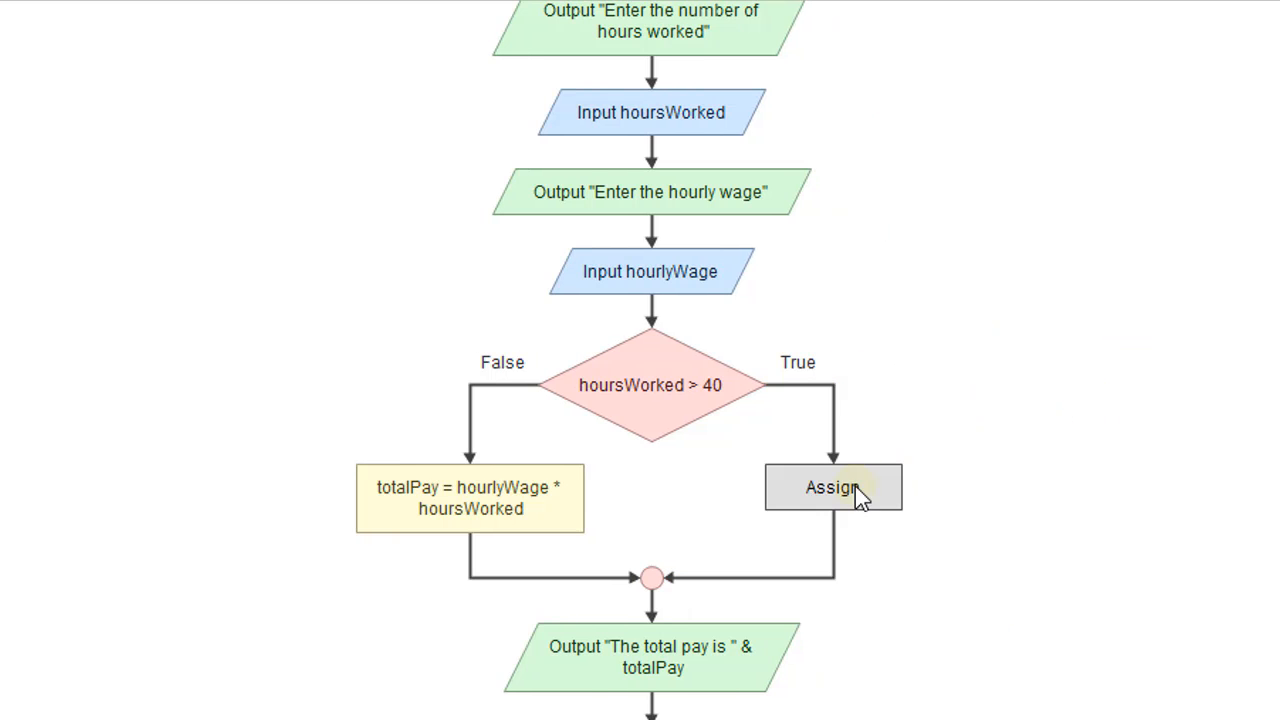
Set the True-branch Assign to overtimePay = (hoursWorked - 40) * hourlyWage * 1.5
double_click(832, 488)
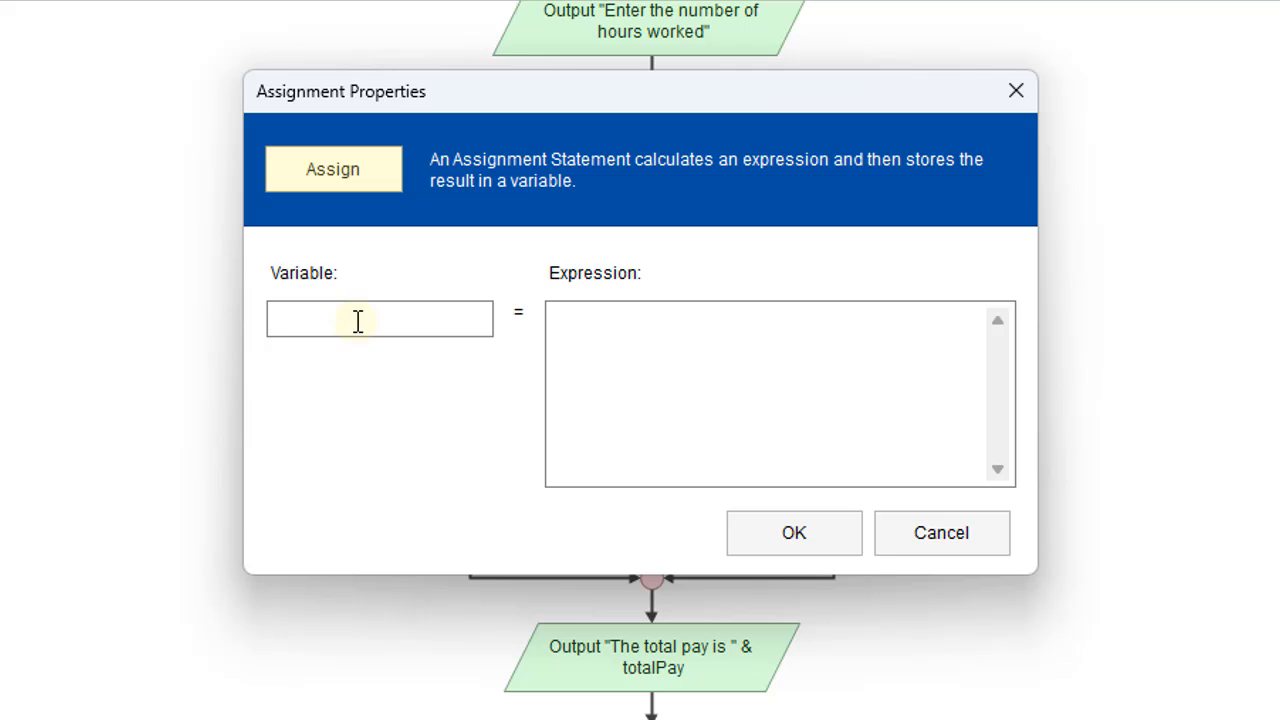
text(ove)
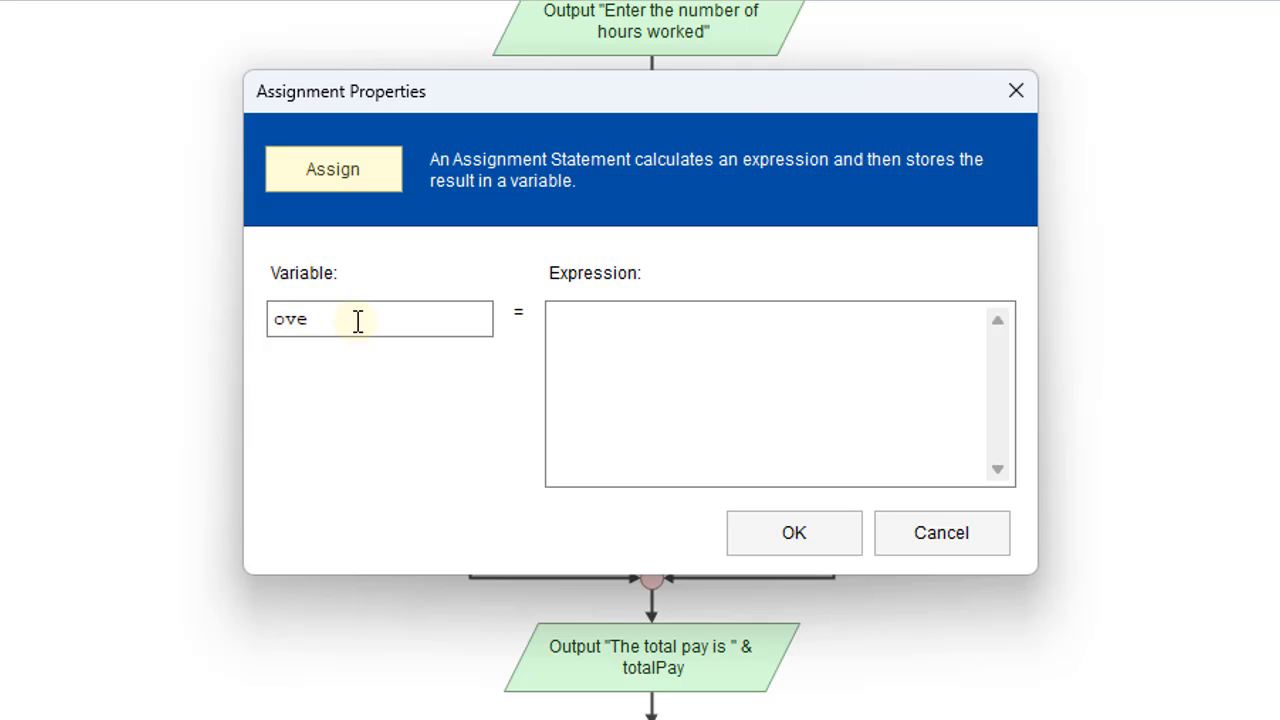
text(rtimePay)
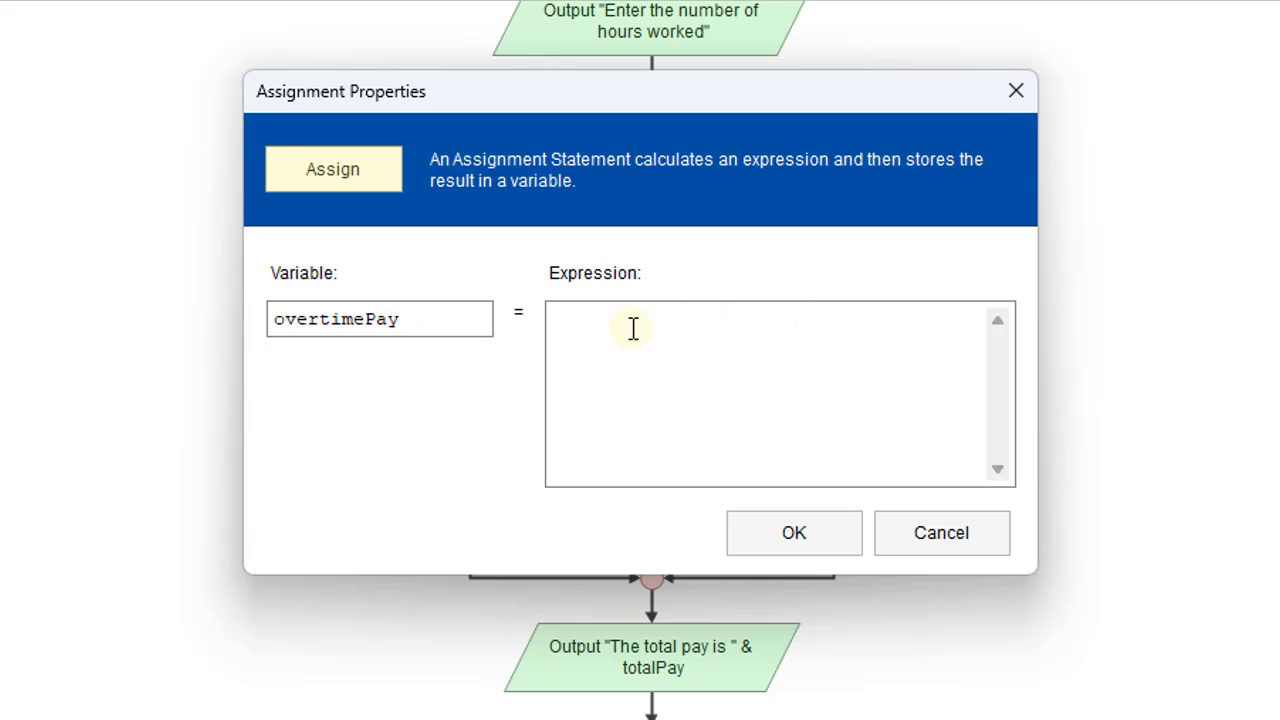
text(()
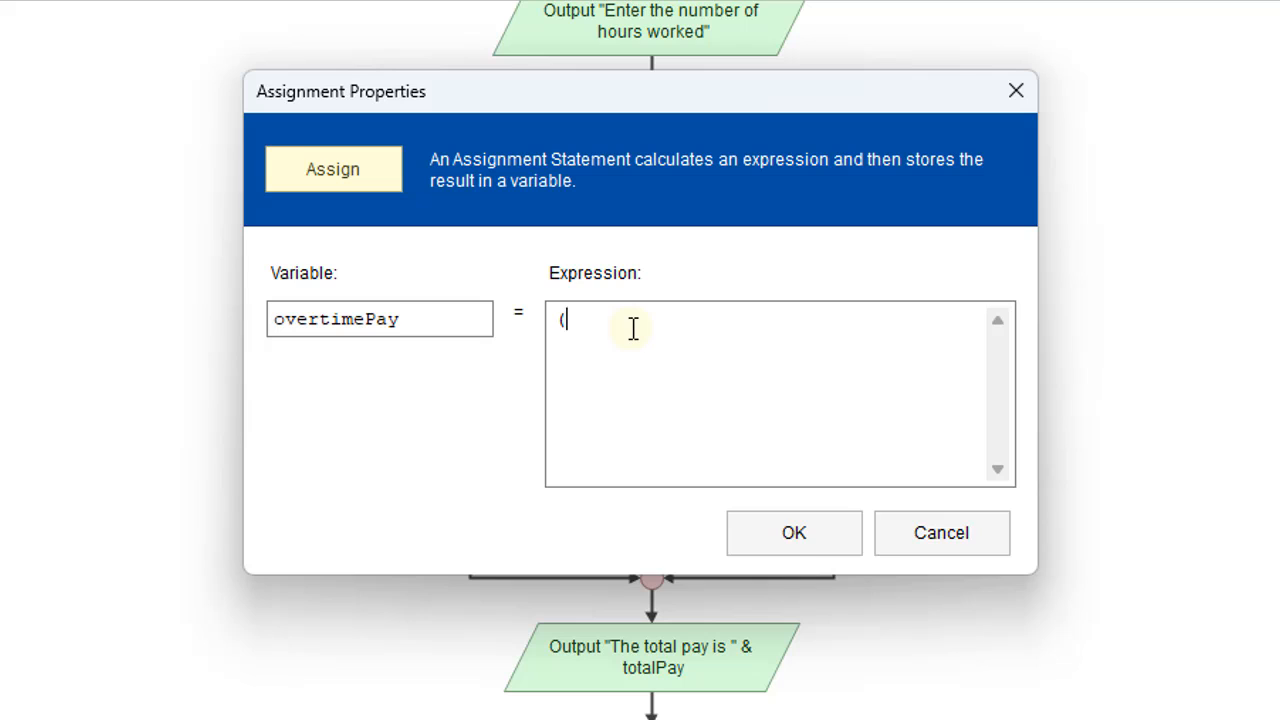
text(hours)
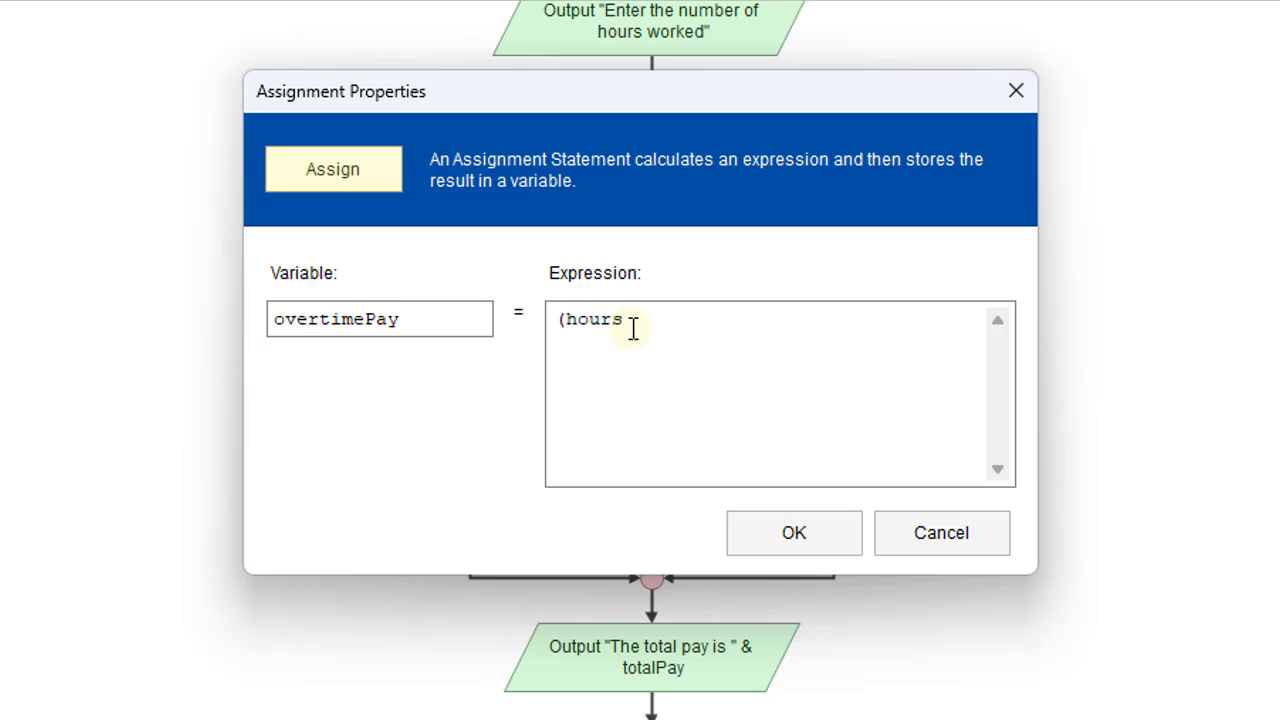
text(Worked)
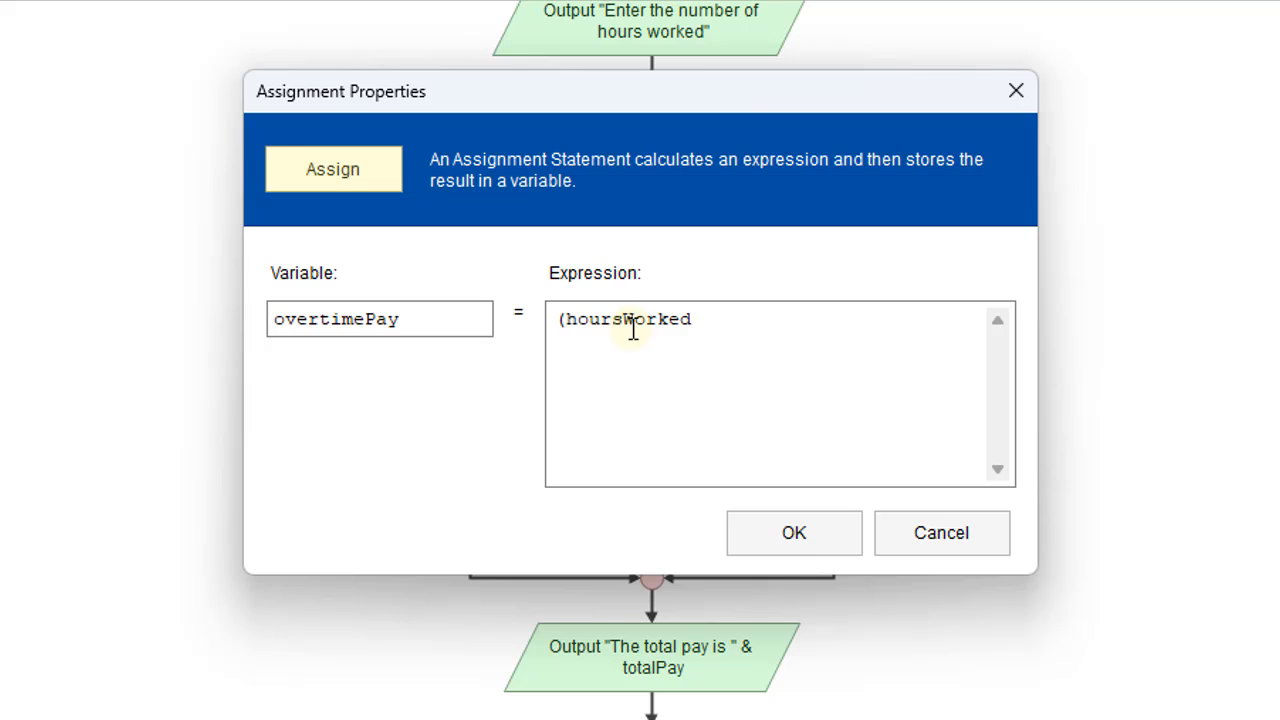
text(- 40)
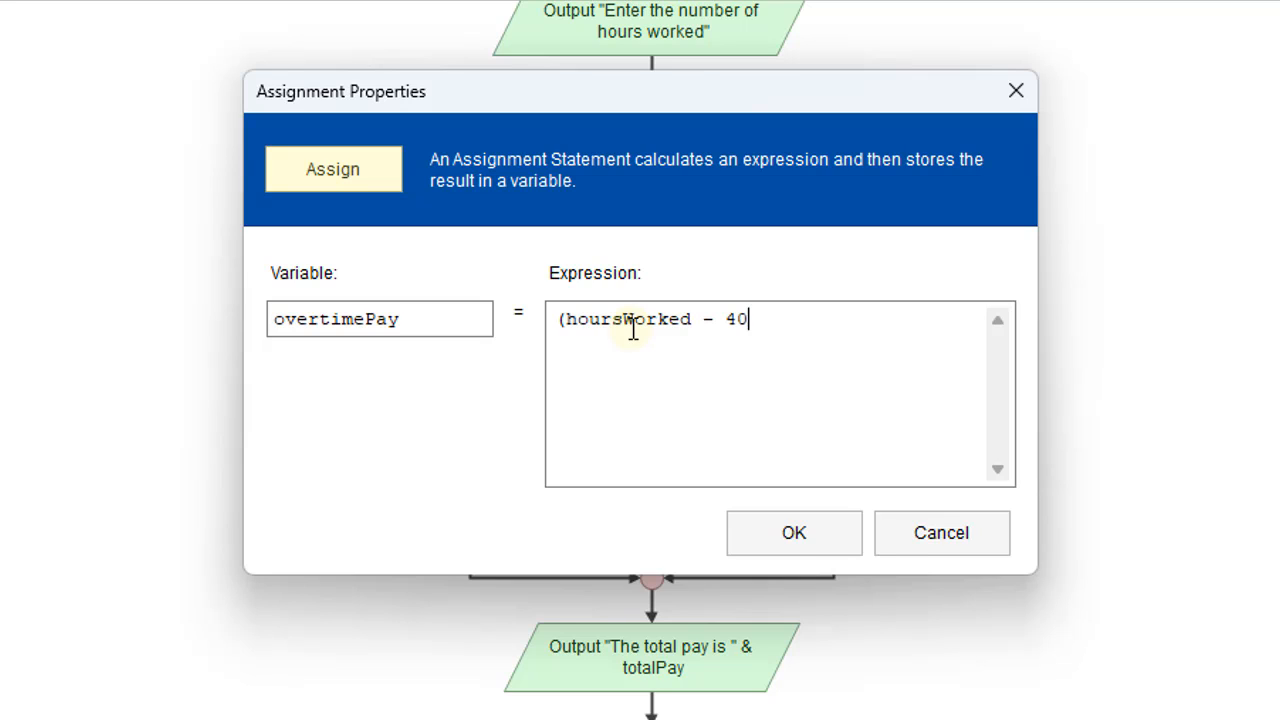
text())
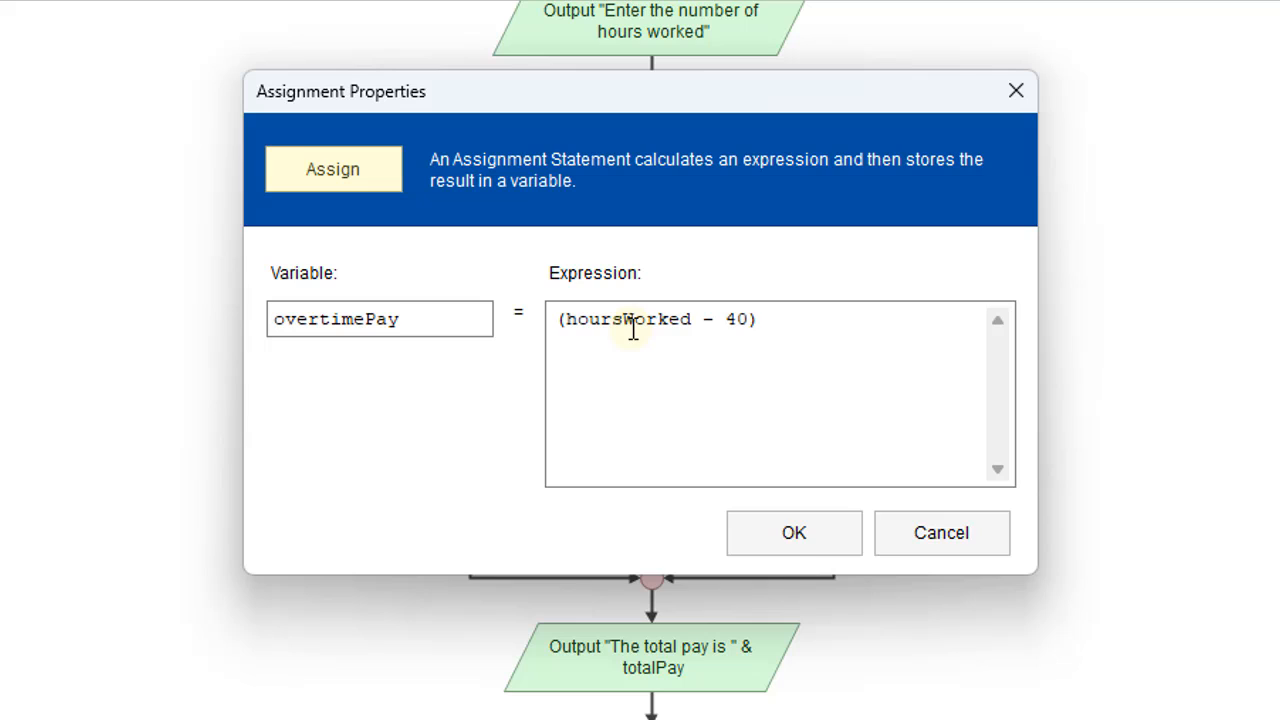
text(*)
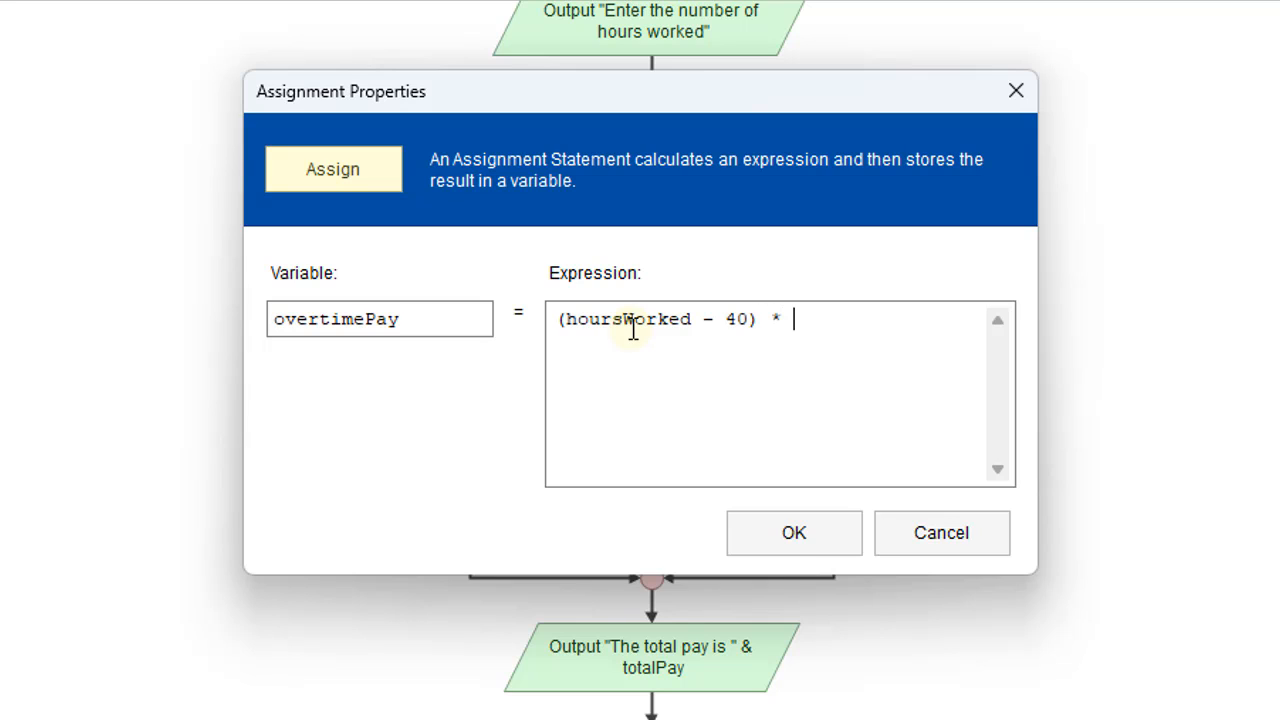
text(hour)
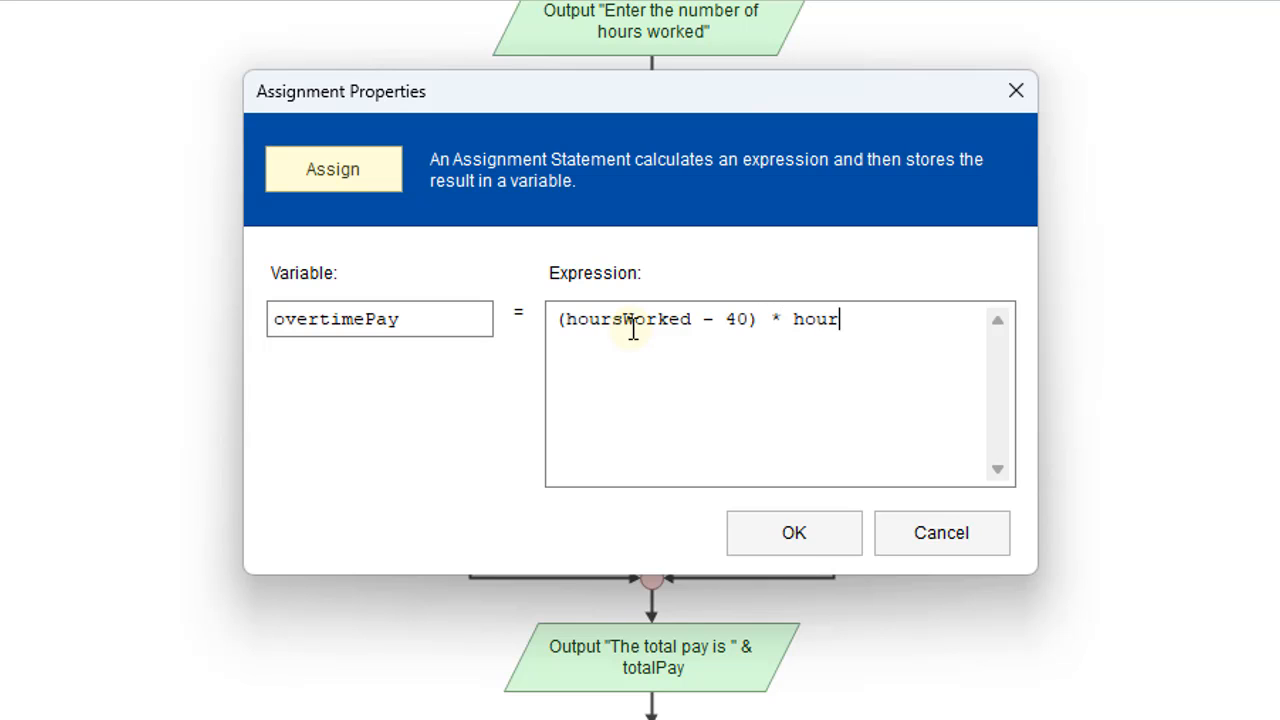
text(lyWa)
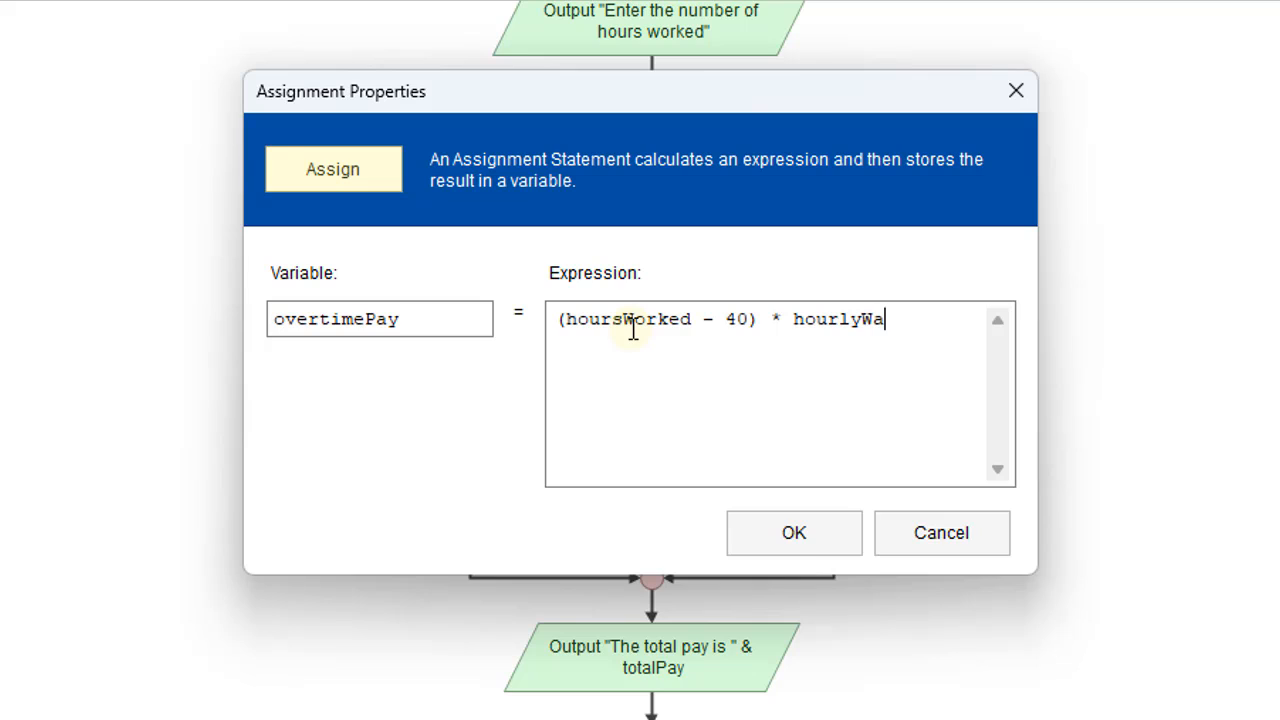
text(ge)
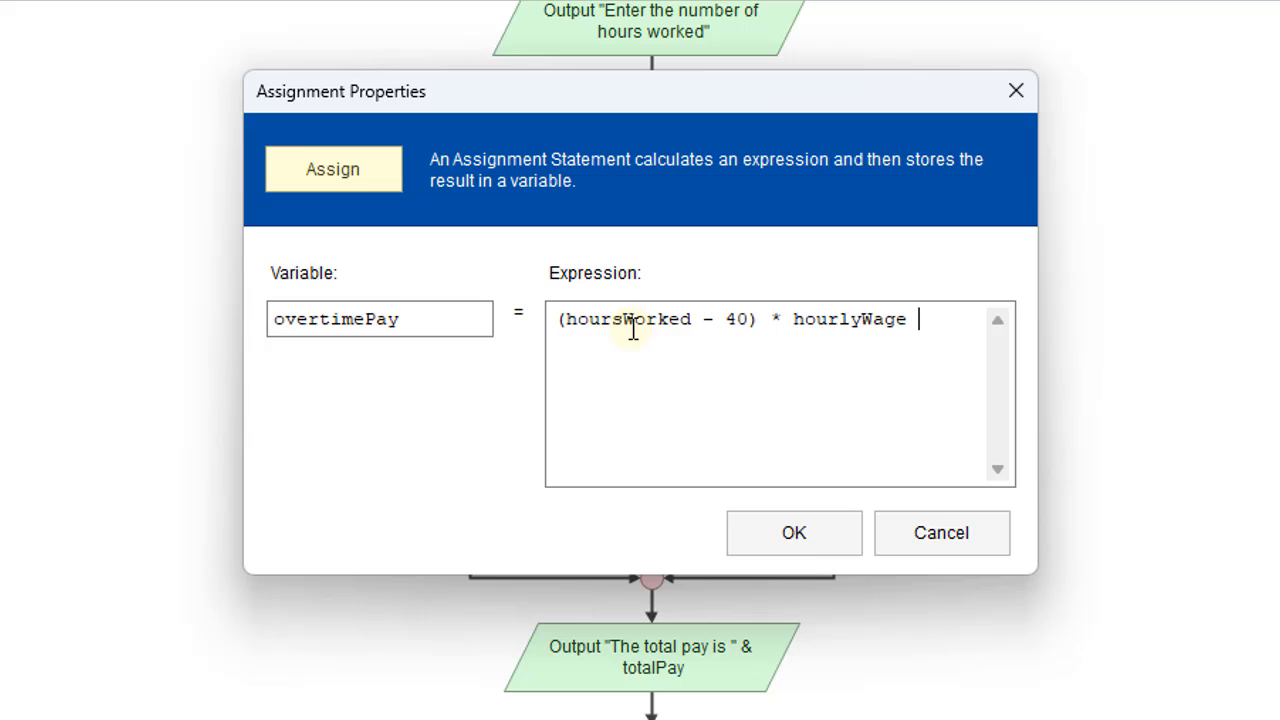
text(*)
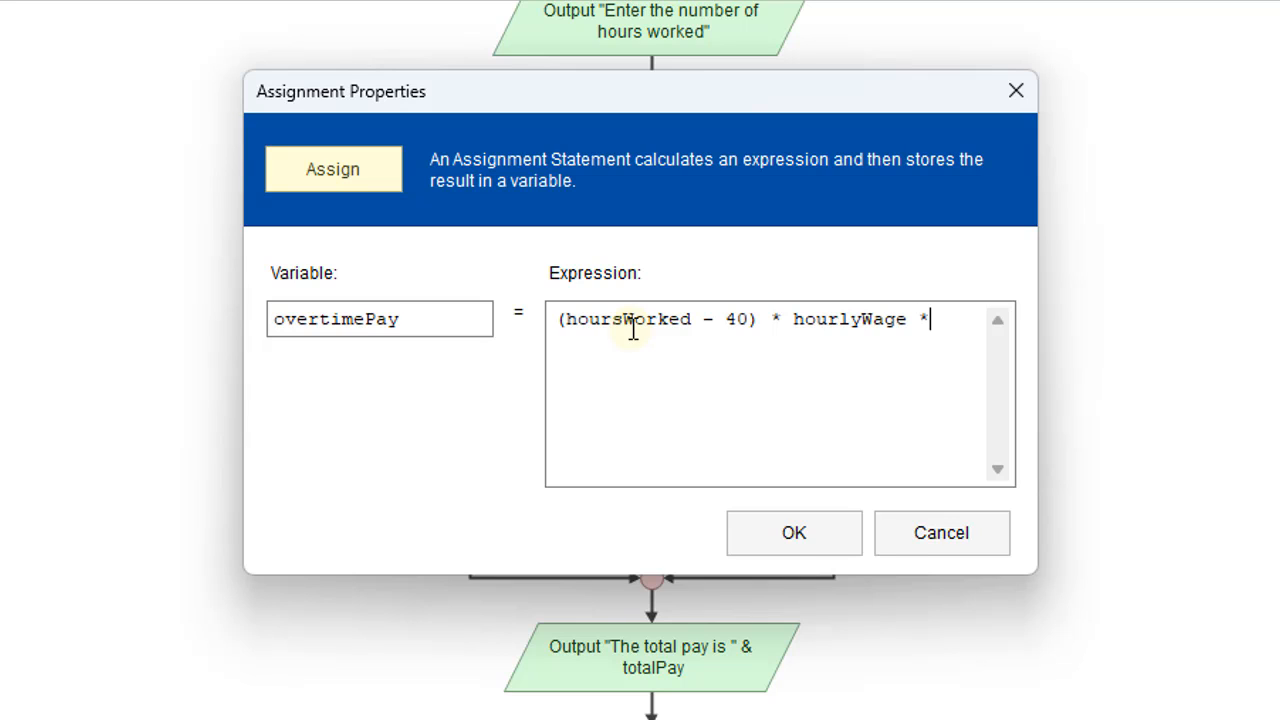
text(1.5)
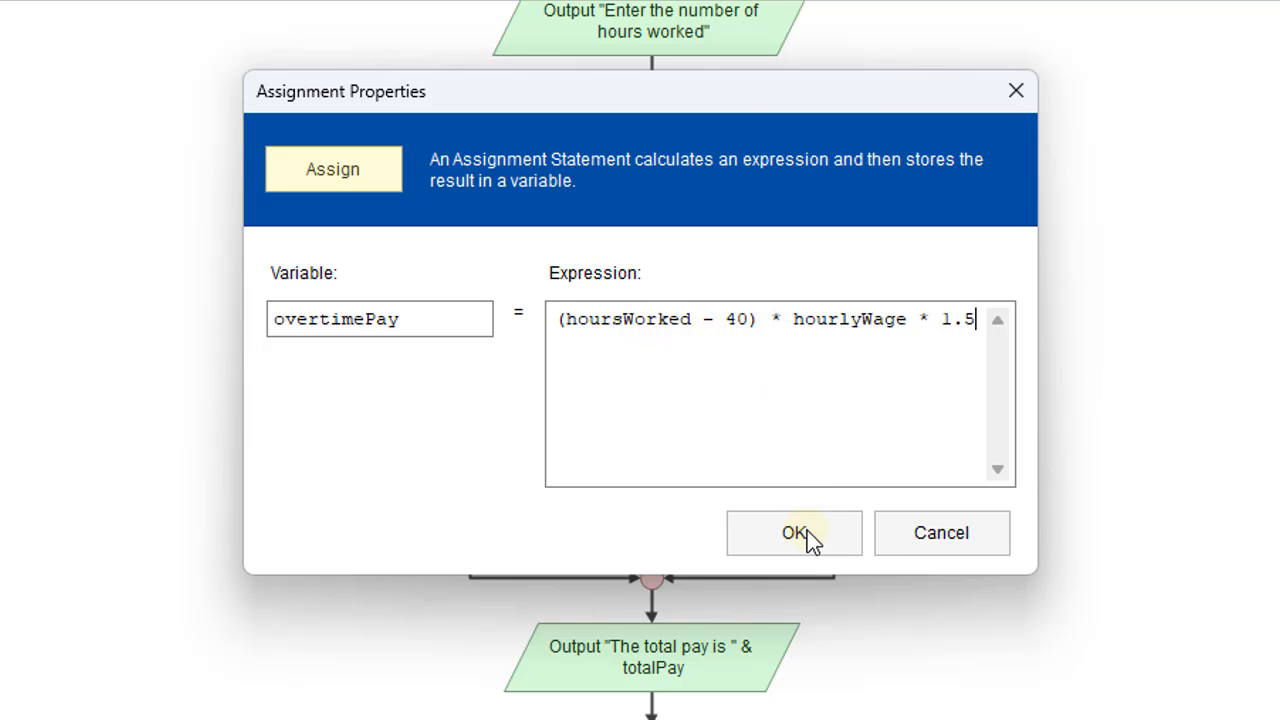
click(793, 533)
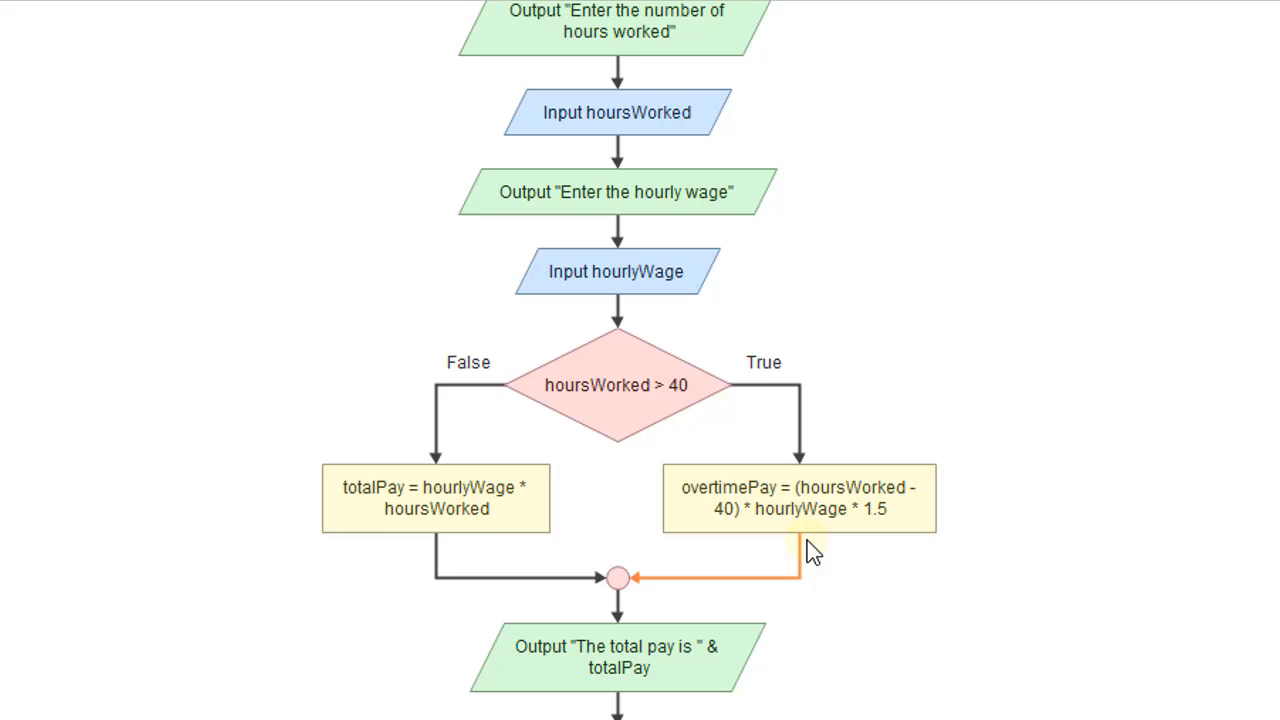
mouse_move(1180, 625)
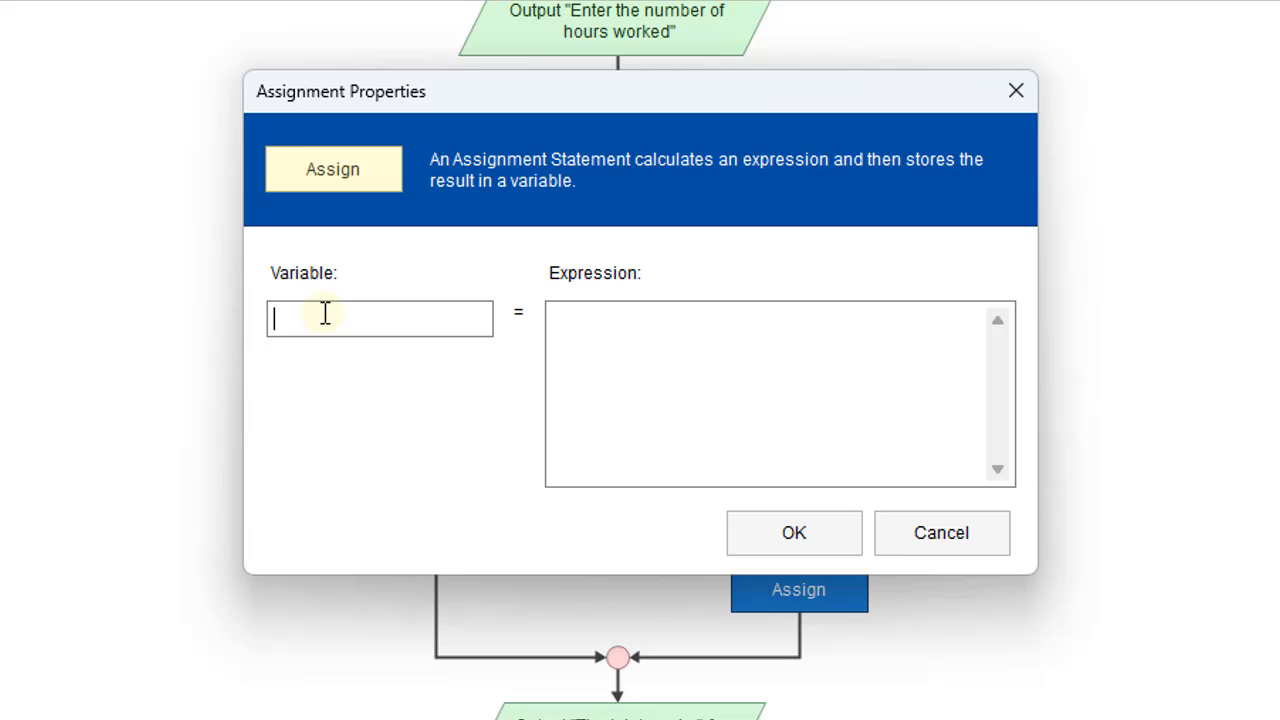
Set the second True-branch assignment to totalPay = hourlyWage * 40 + overtimePay
text(totalPay)
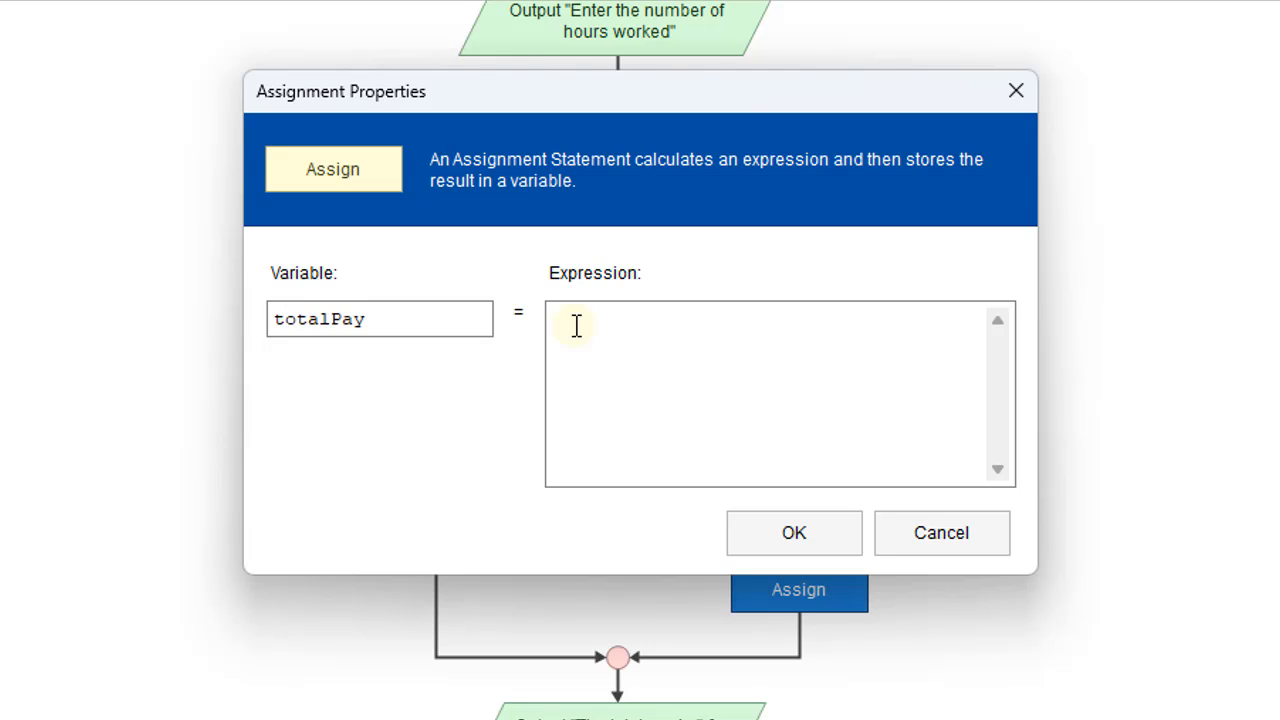
text(hour)
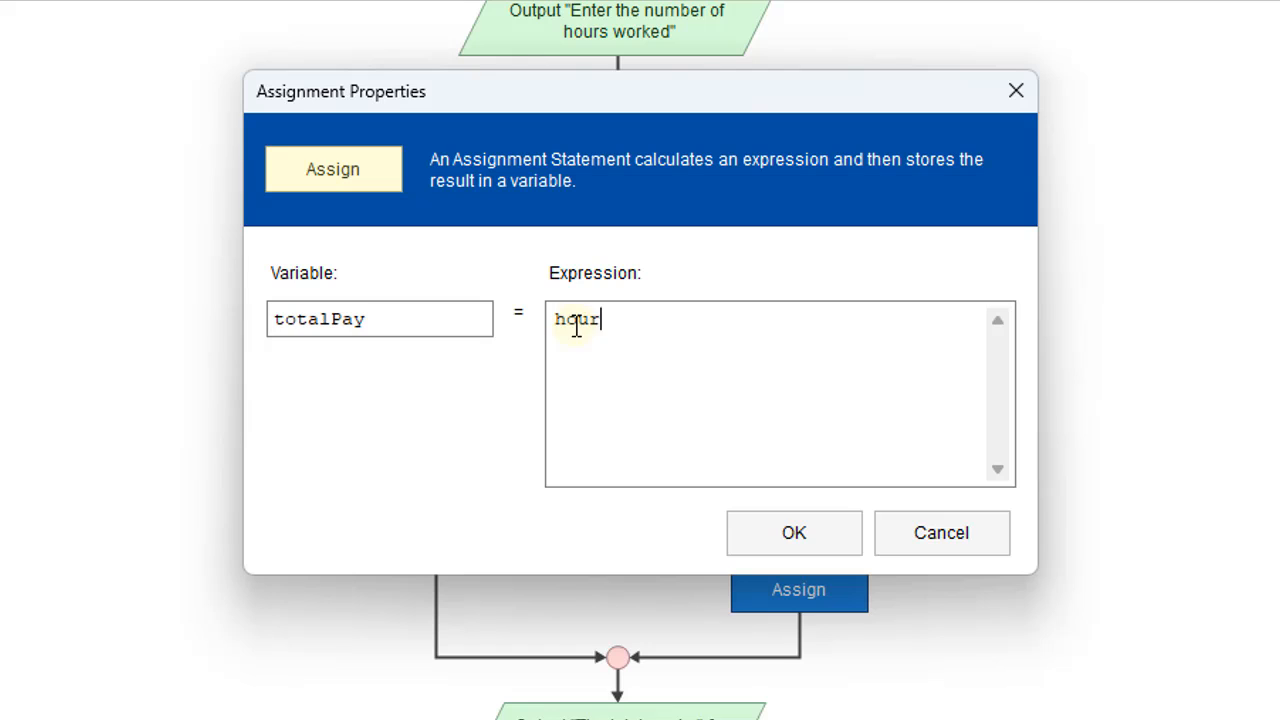
text(ly)
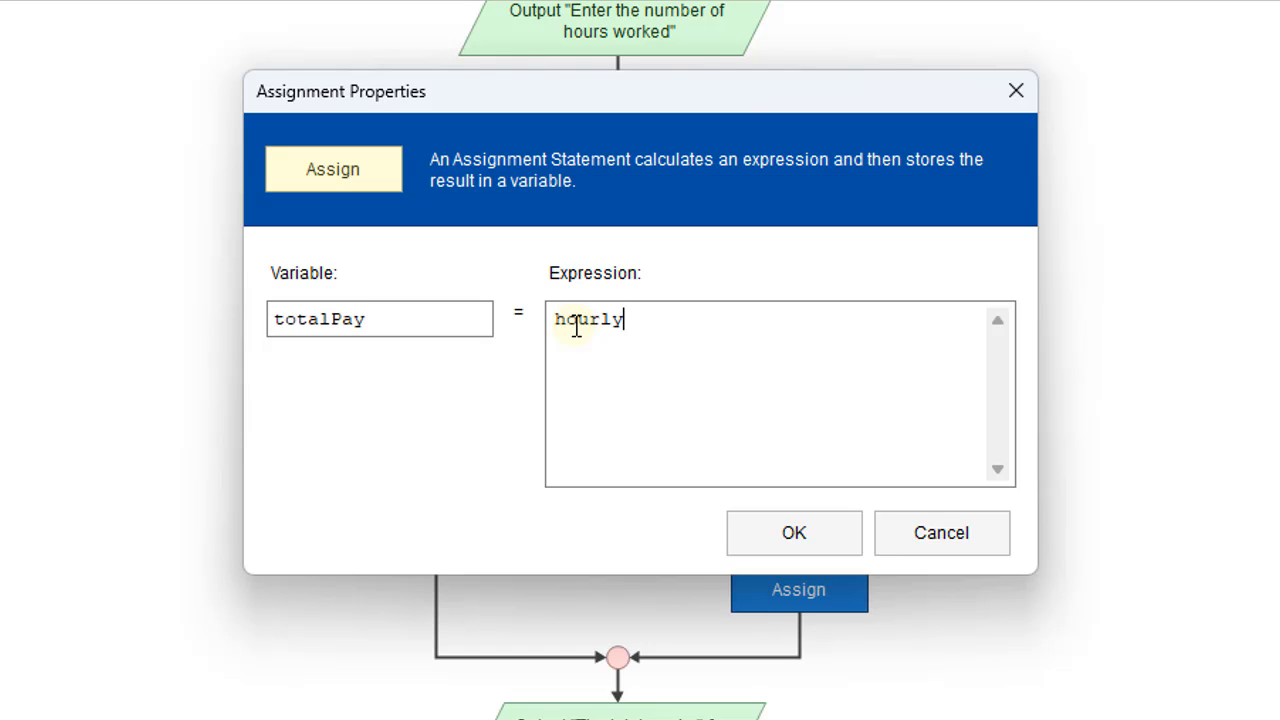
text(Wage)
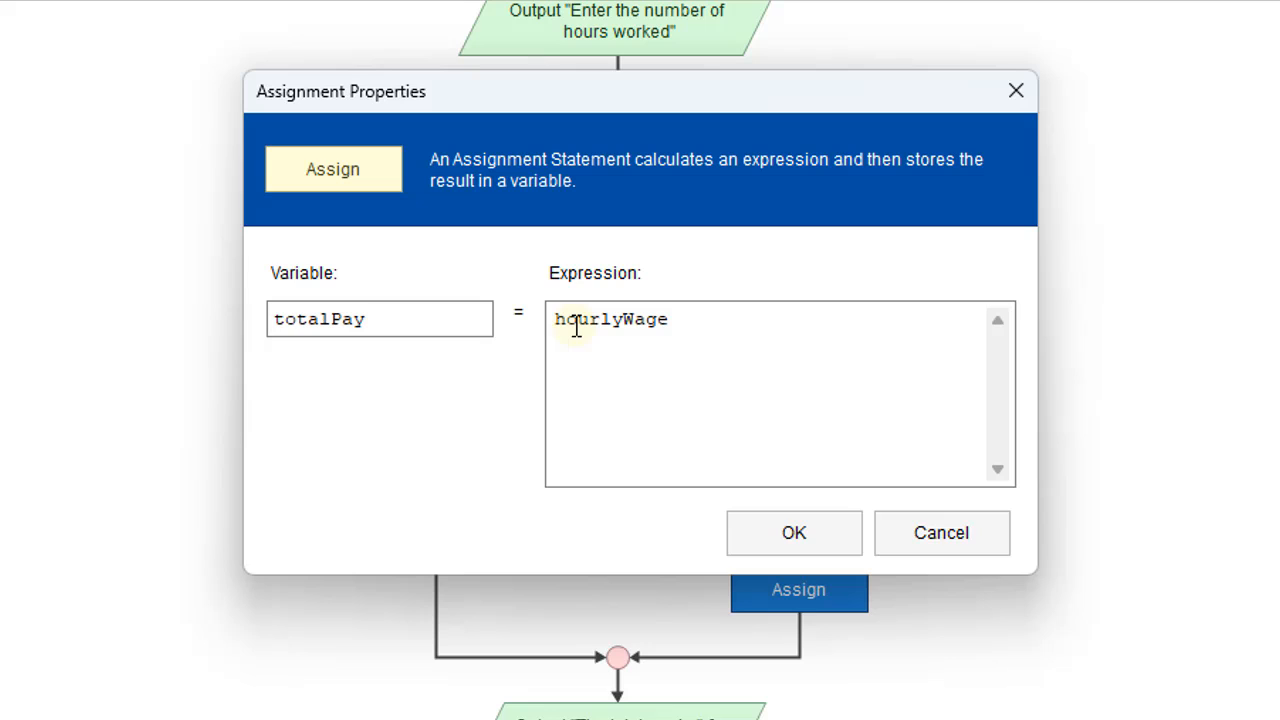
text(* 40)
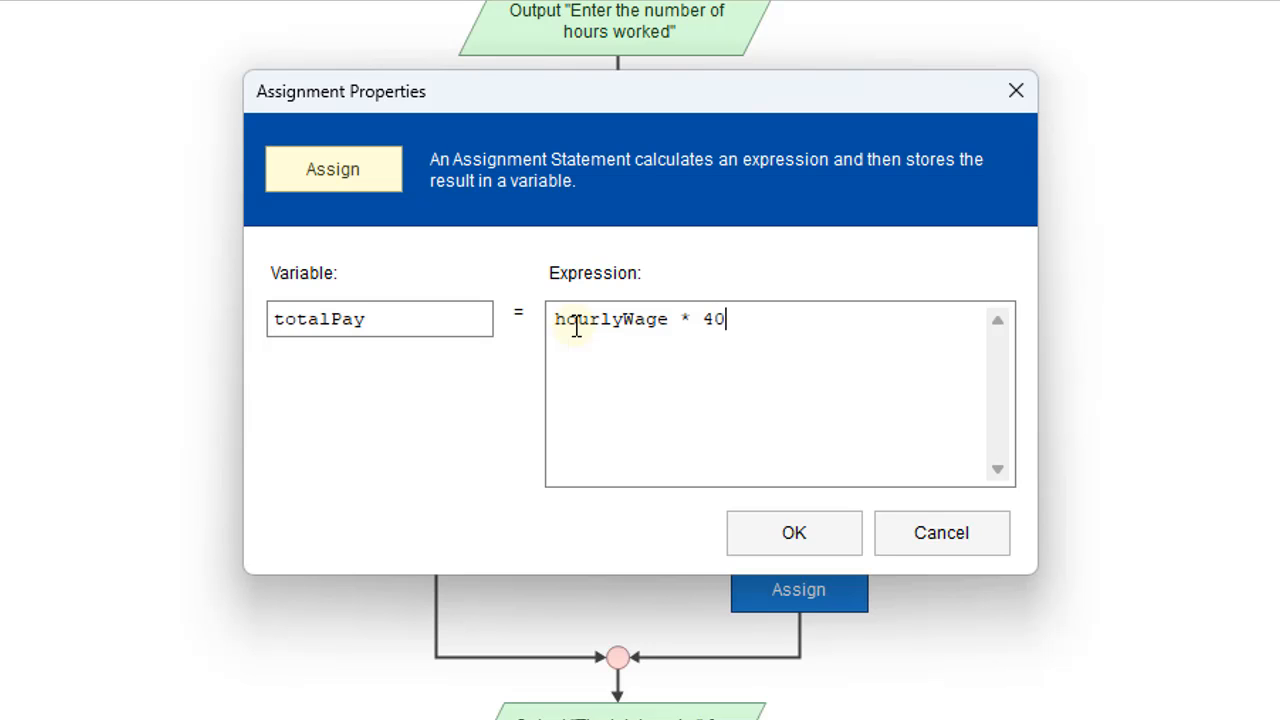
text(+)
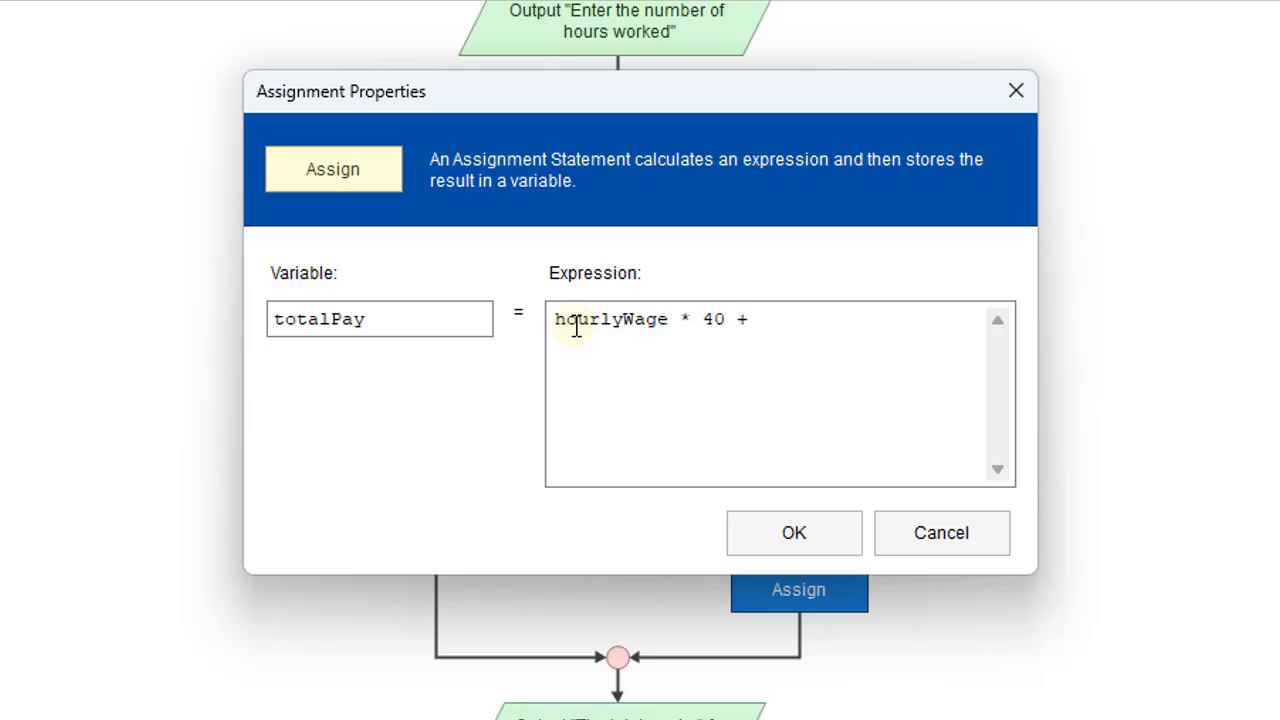
text(overt)
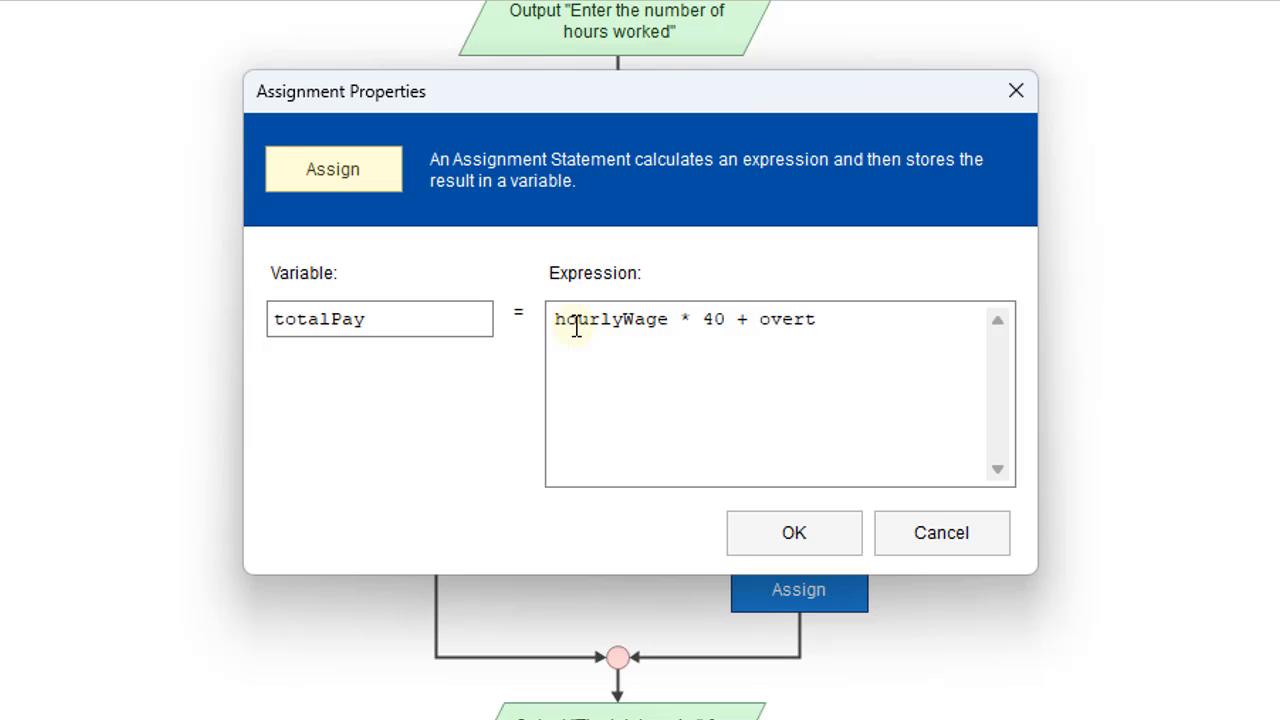
text(imePay)
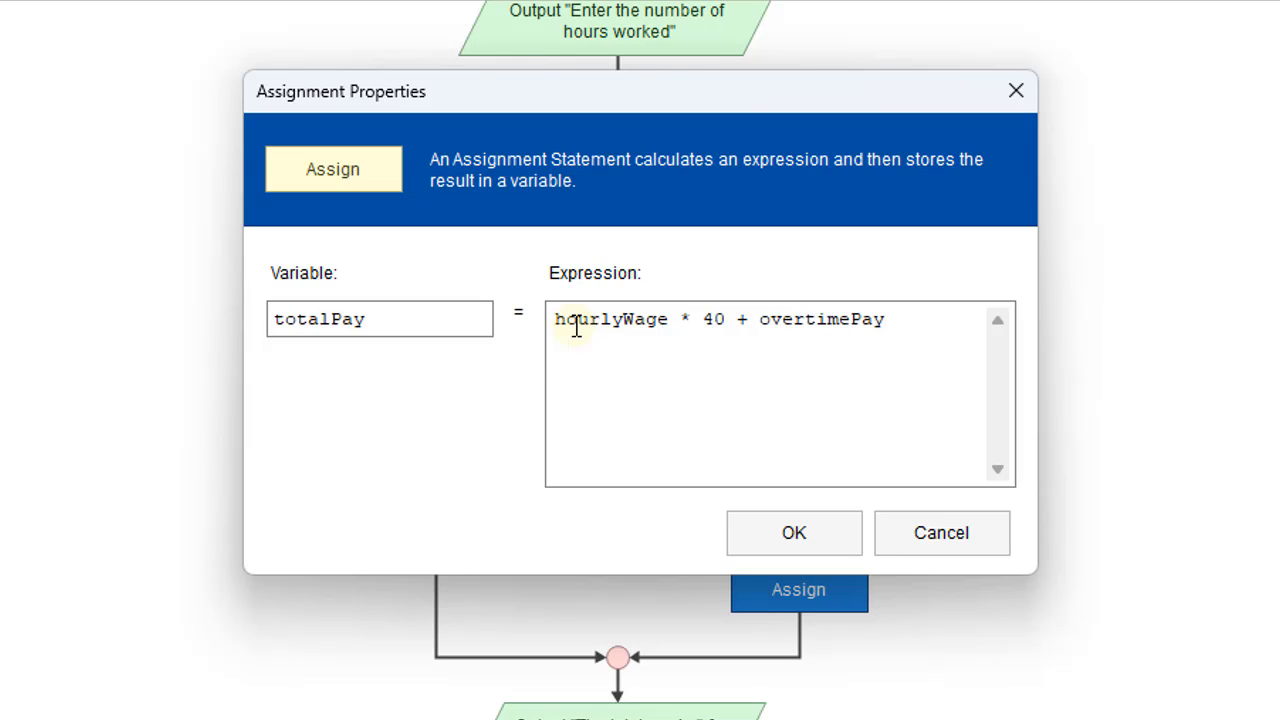
click(793, 532)
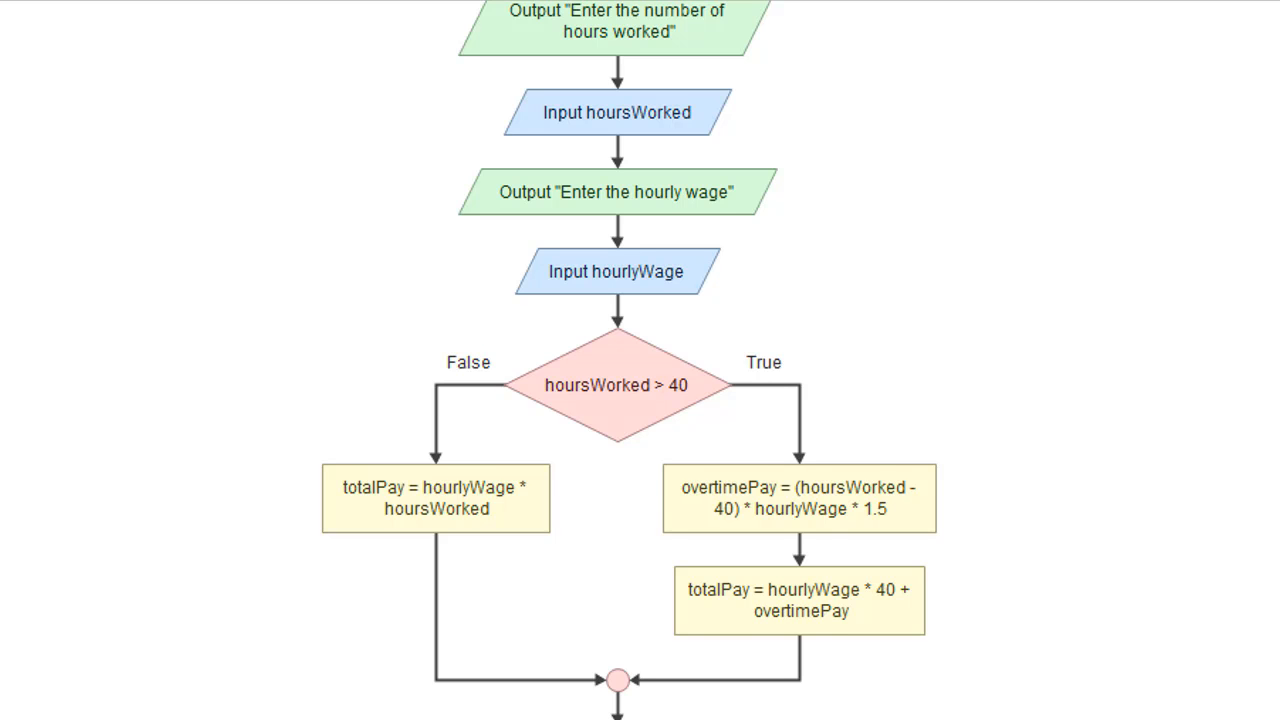
Run the flowchart with 50 hours and 7.25 wage, confirming total pay 398.75
scroll(down, 3)
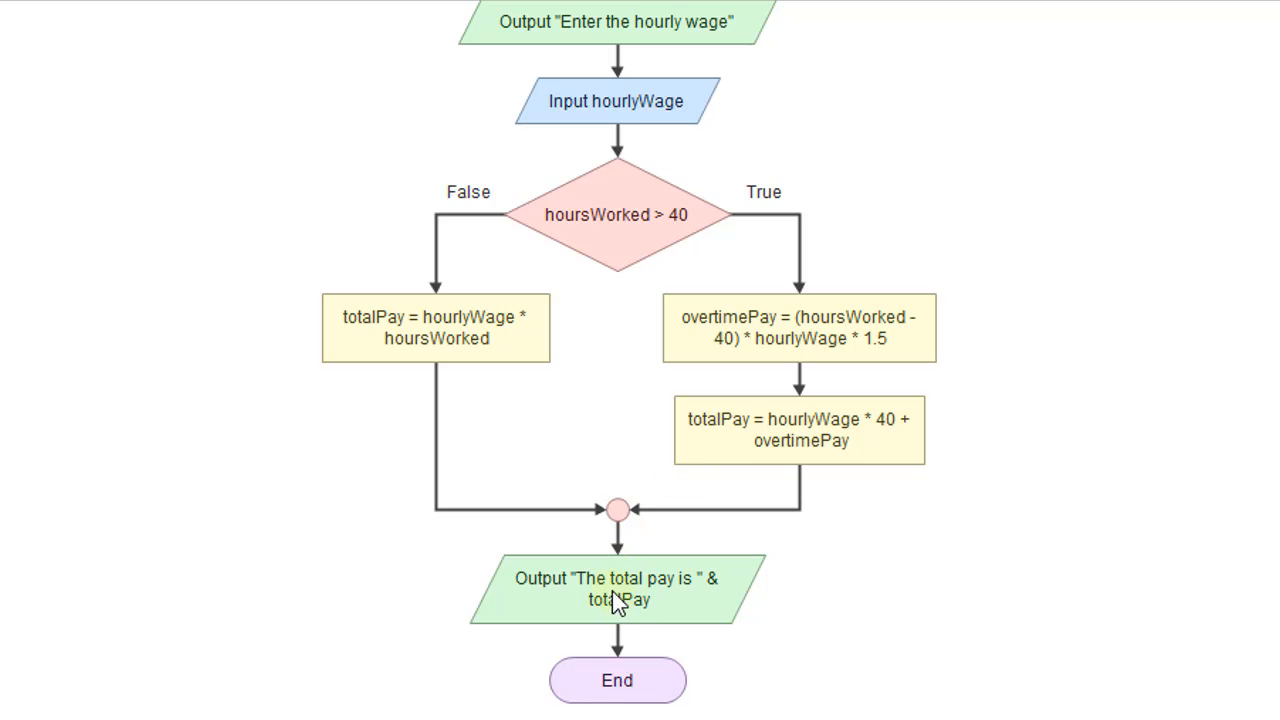
click(674, 75)
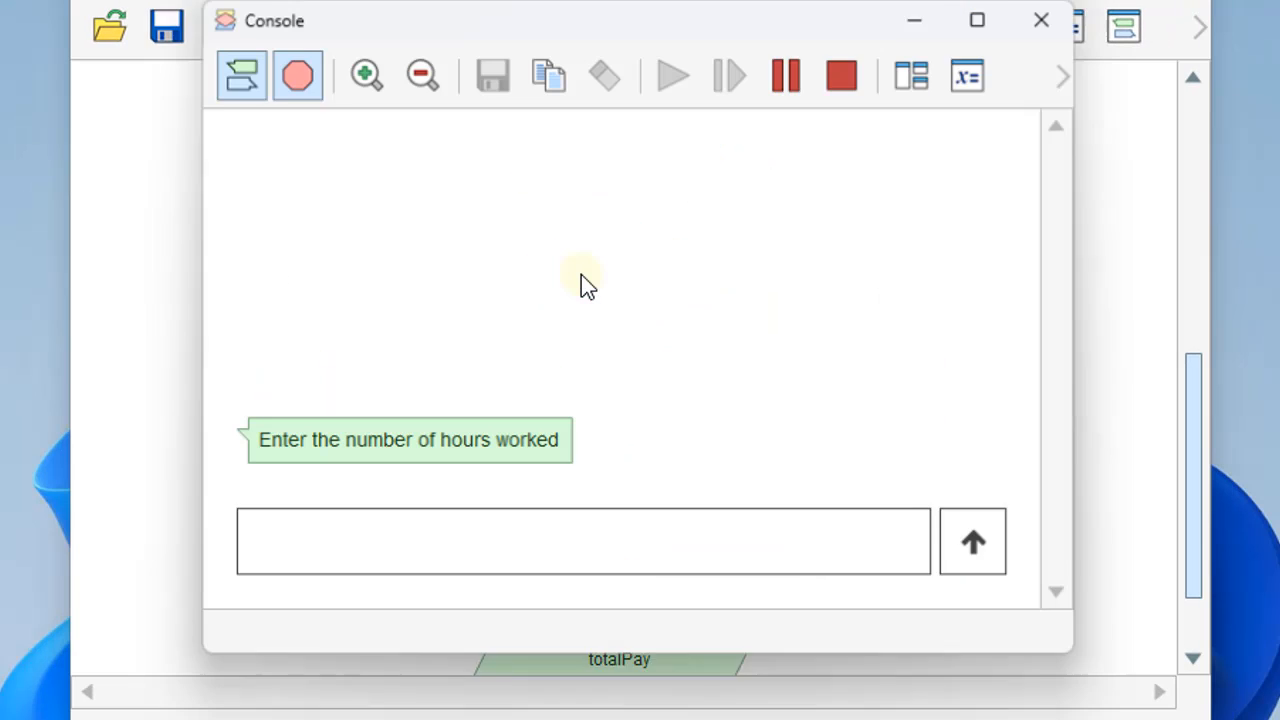
click(583, 545)
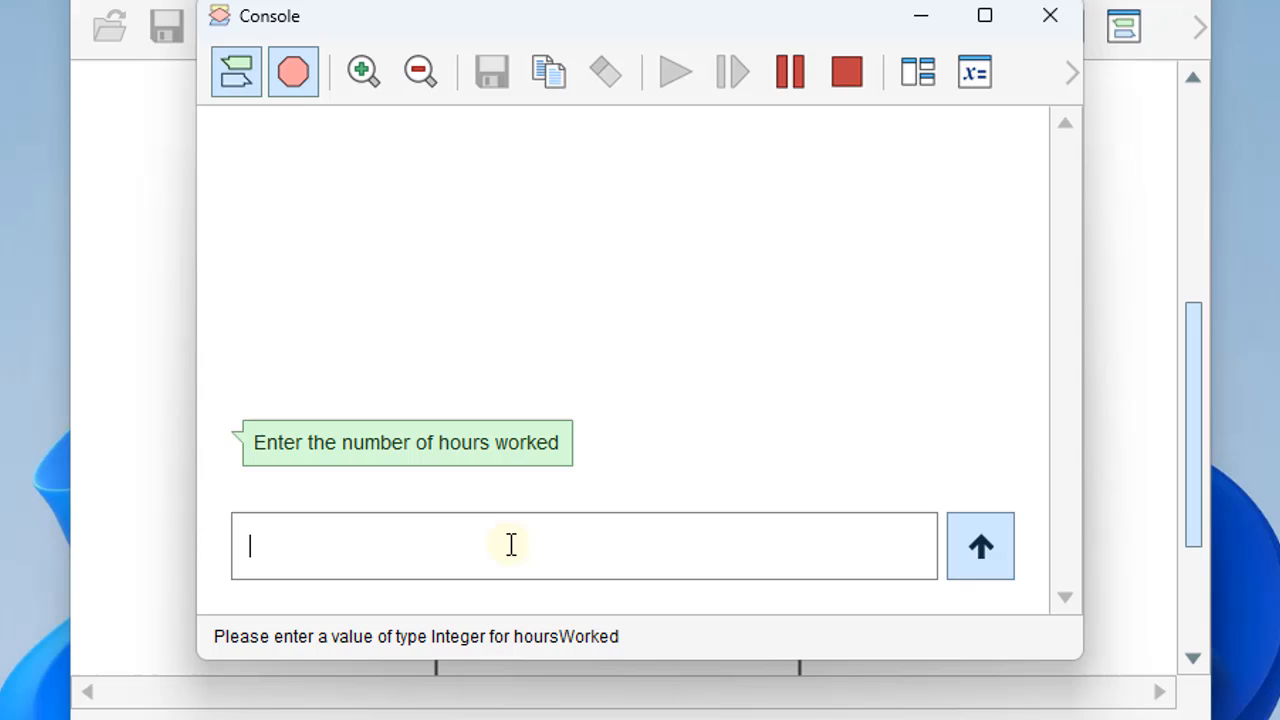
text(50)
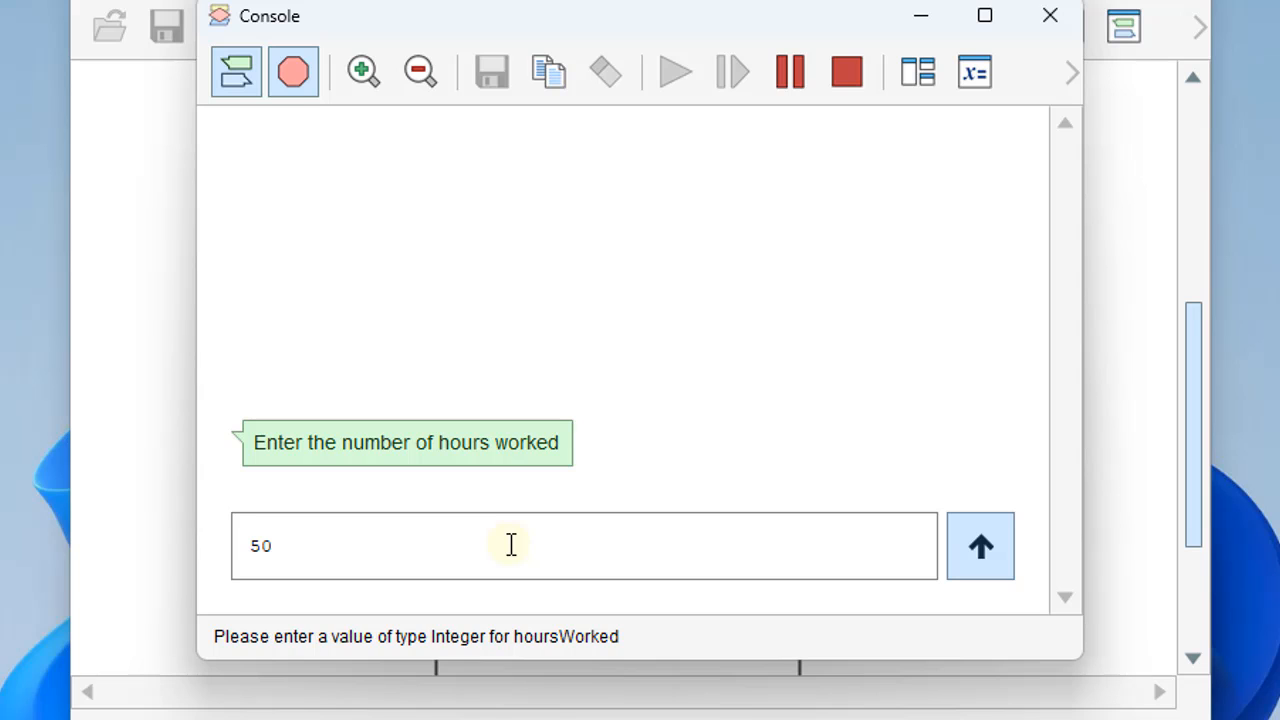
click(980, 546)
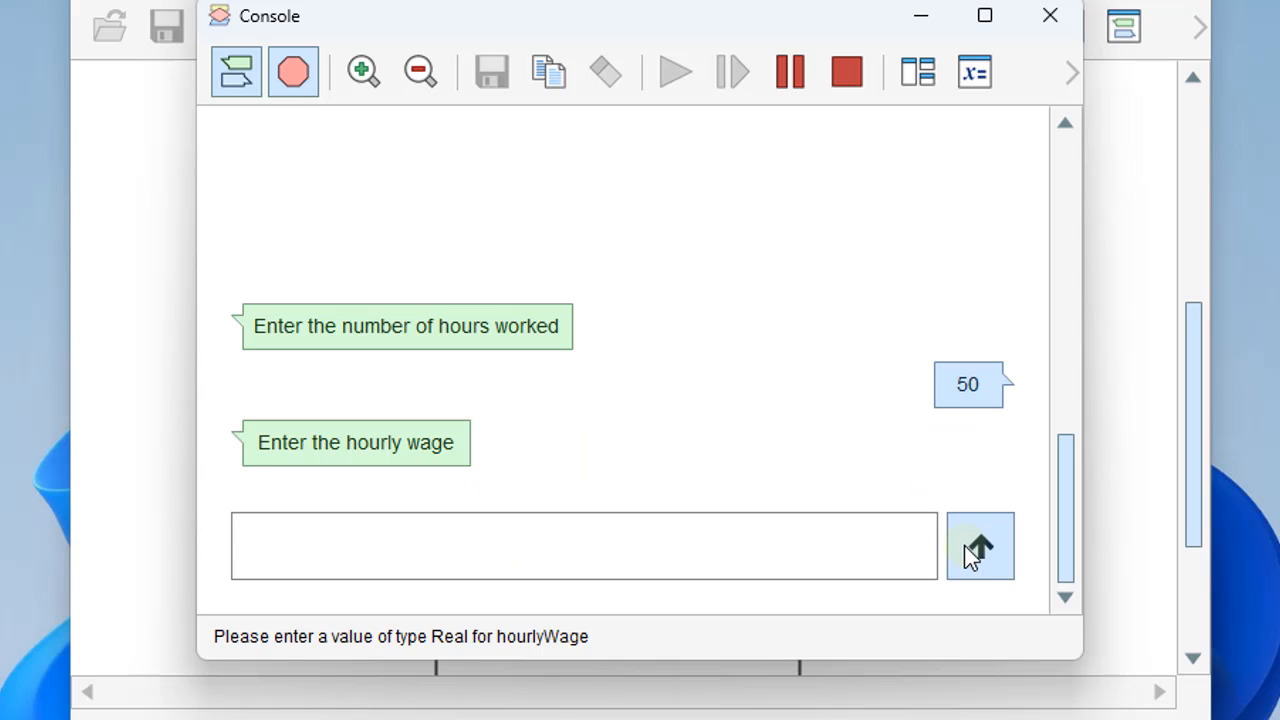
text(7.25)
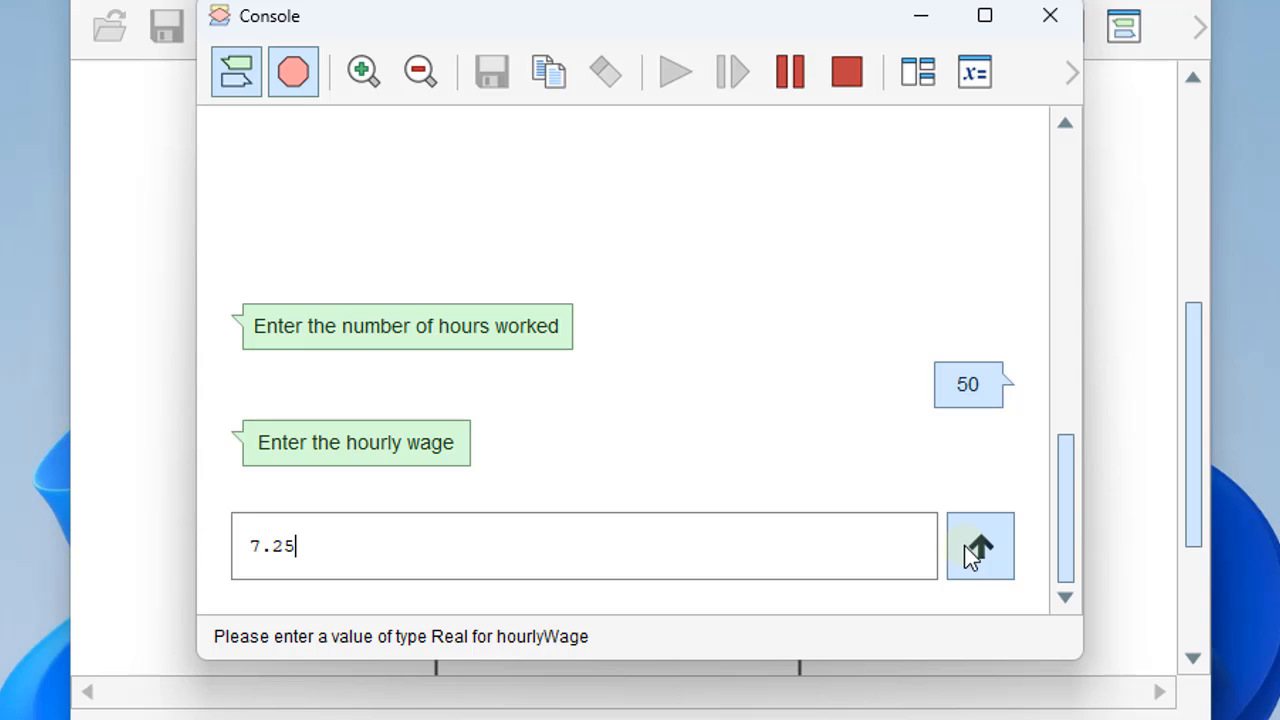
click(980, 546)
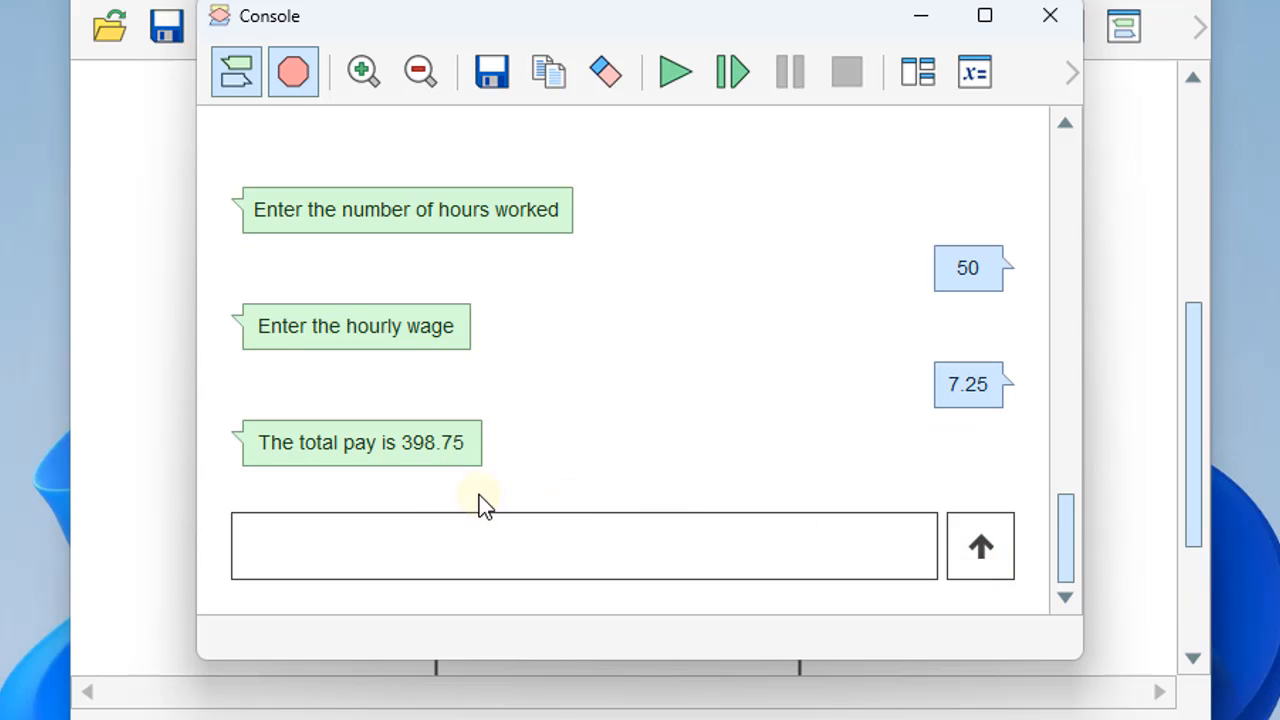
mouse_move(420, 478)
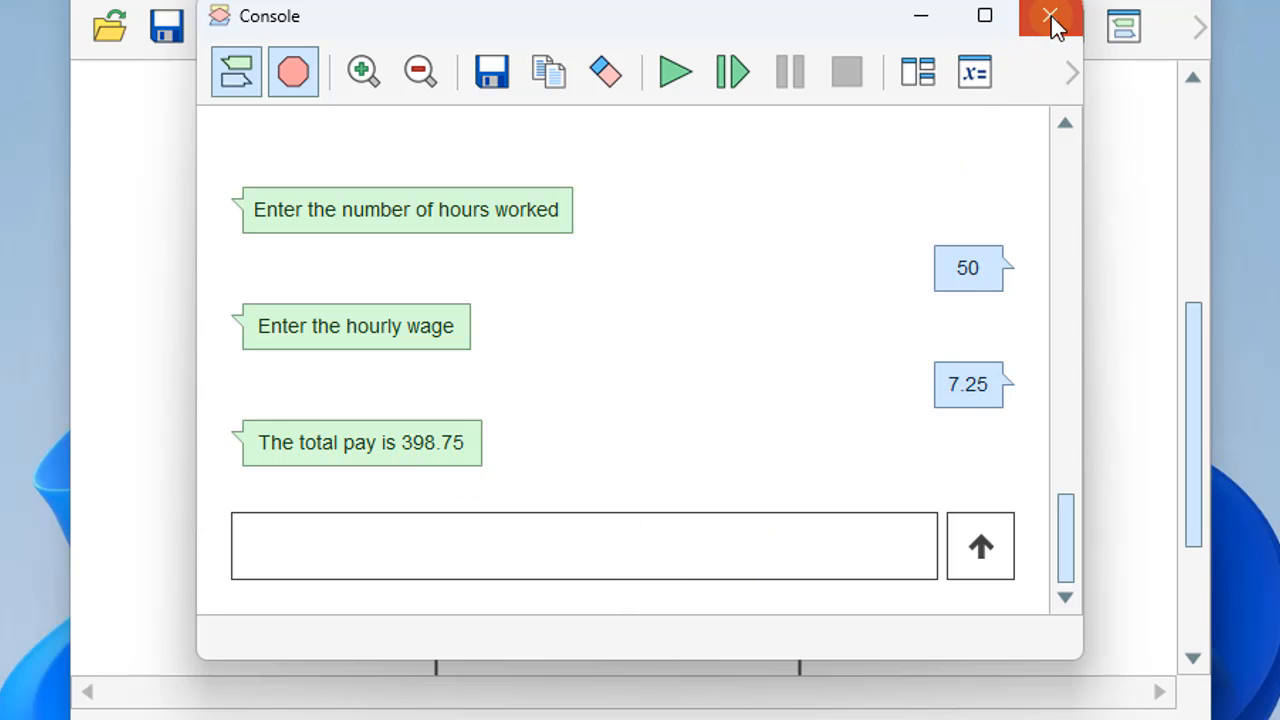
click(1050, 18)
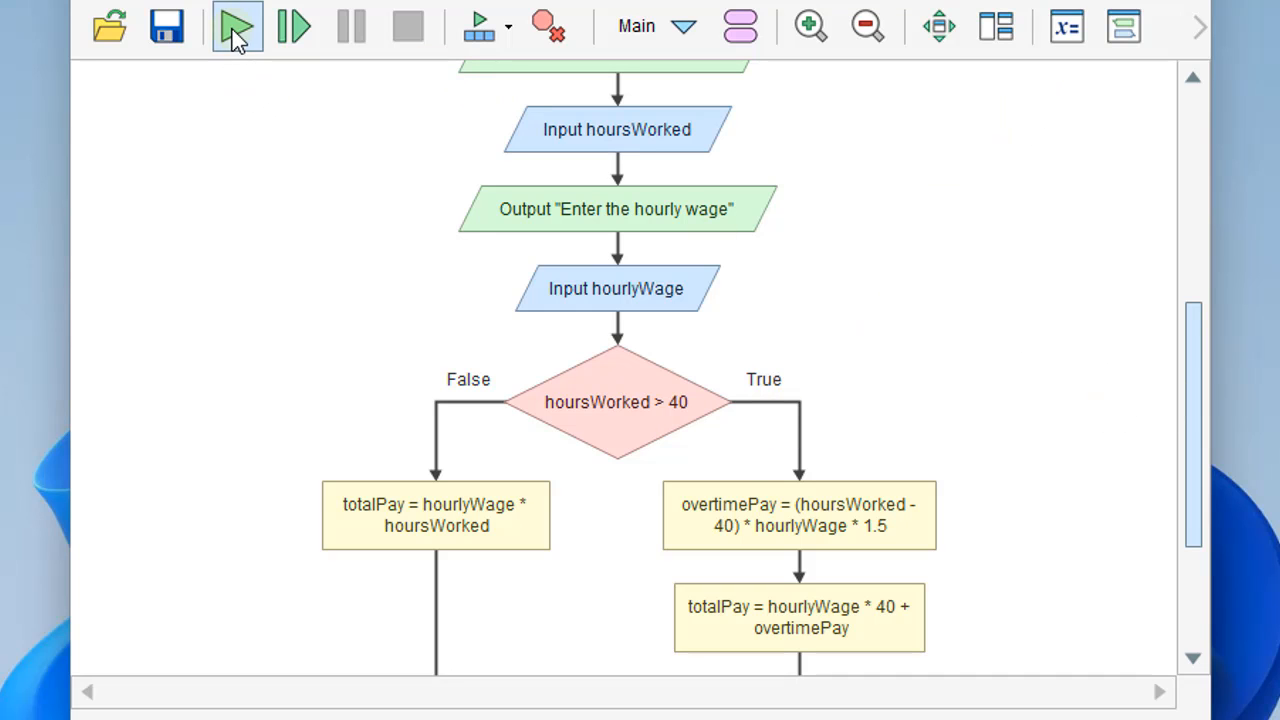
Rerun with 40 hours and 7.25 wage, confirming total pay 290
click(237, 26)
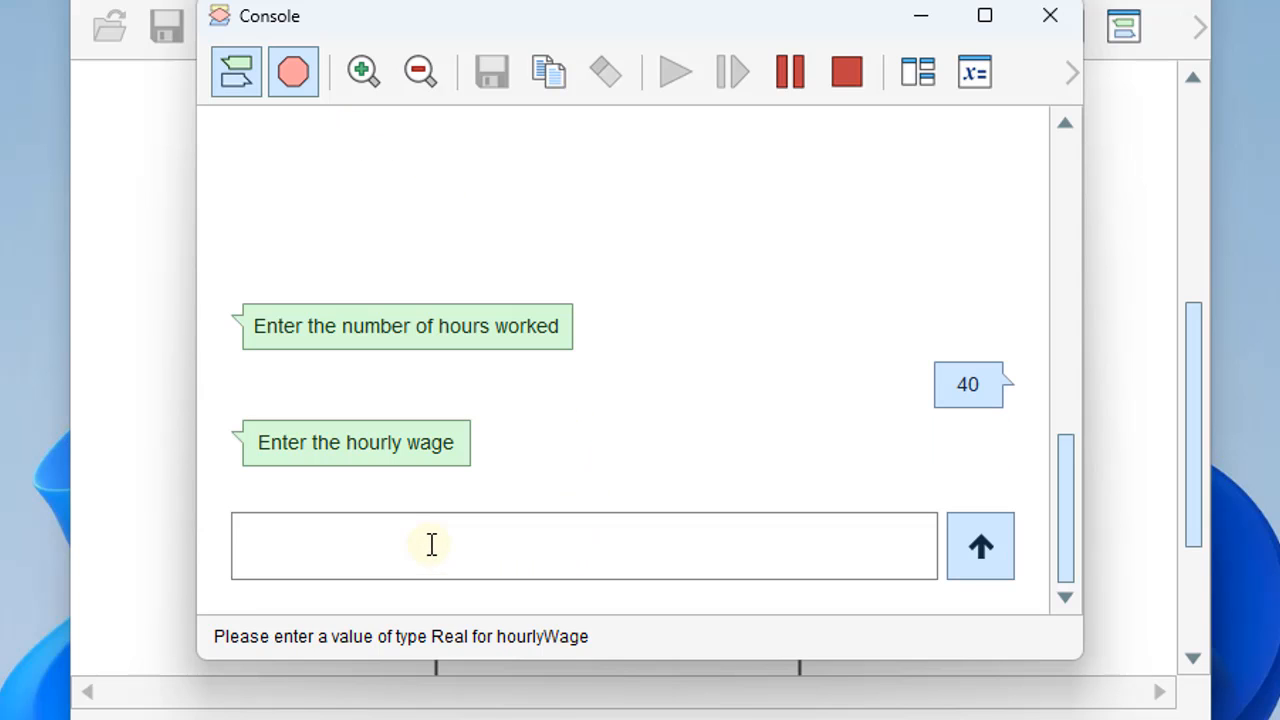
text(7.25)
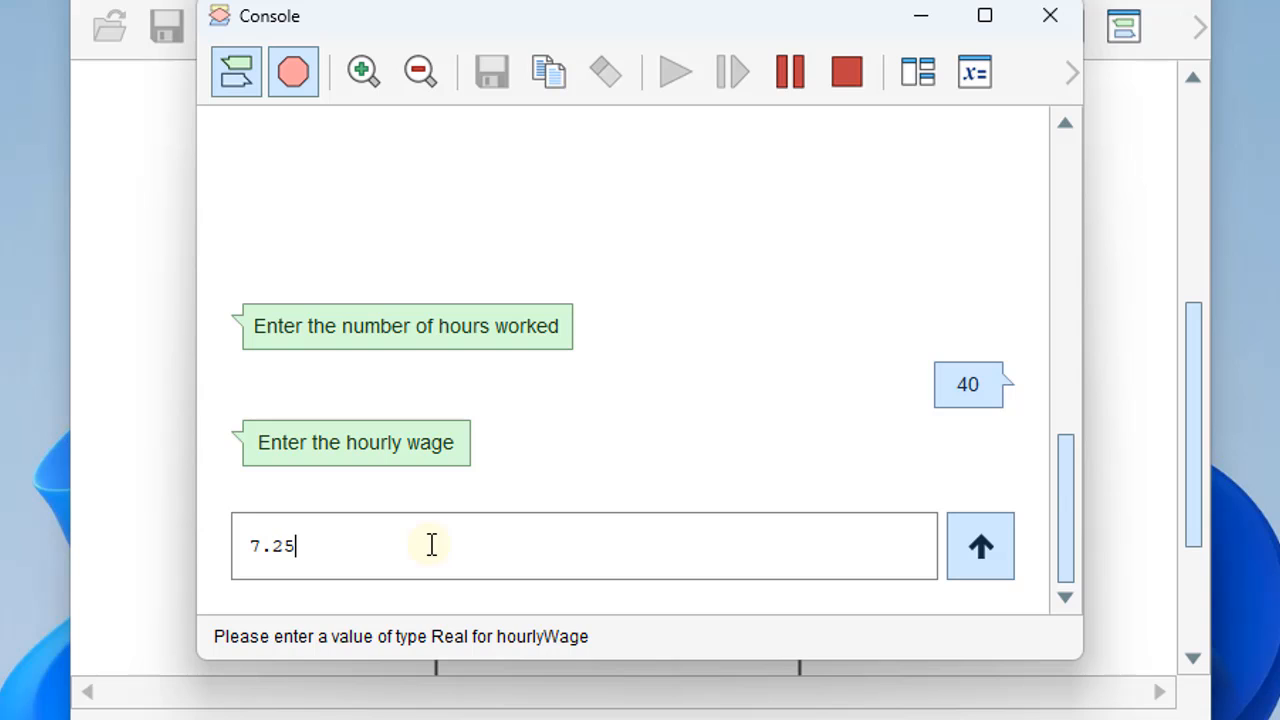
click(980, 545)
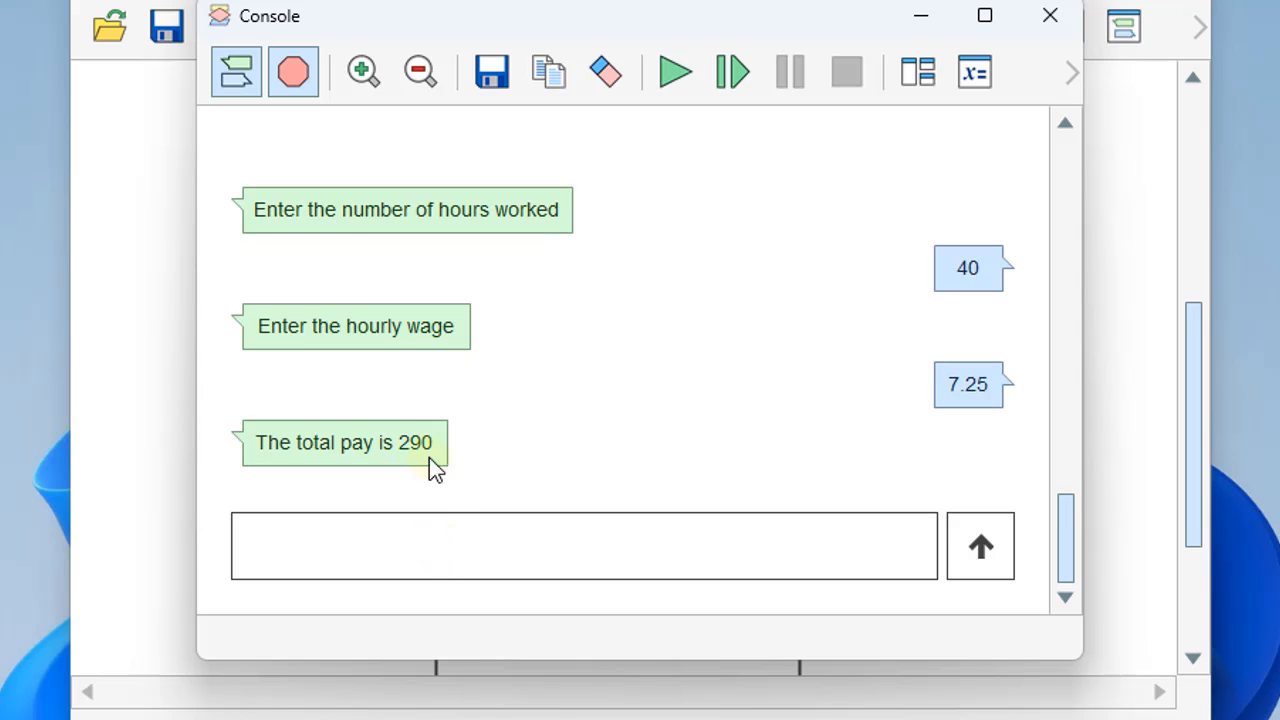
mouse_move(745, 492)
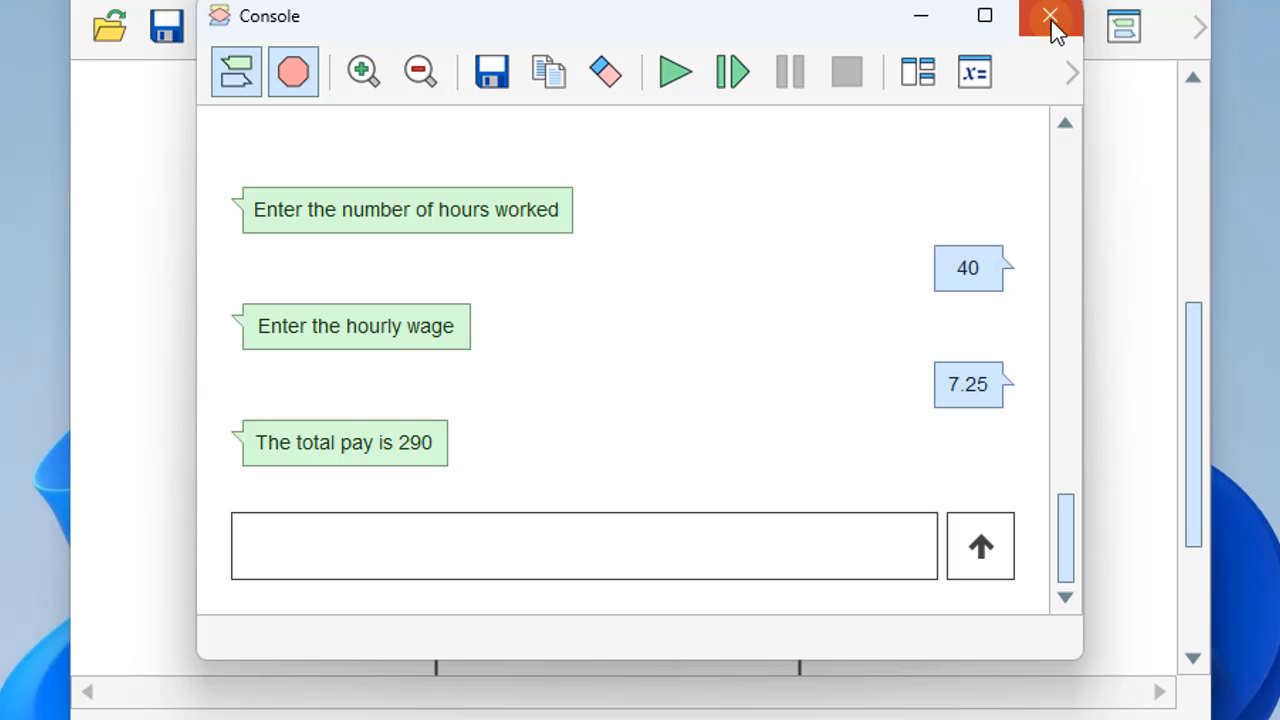
click(1050, 17)
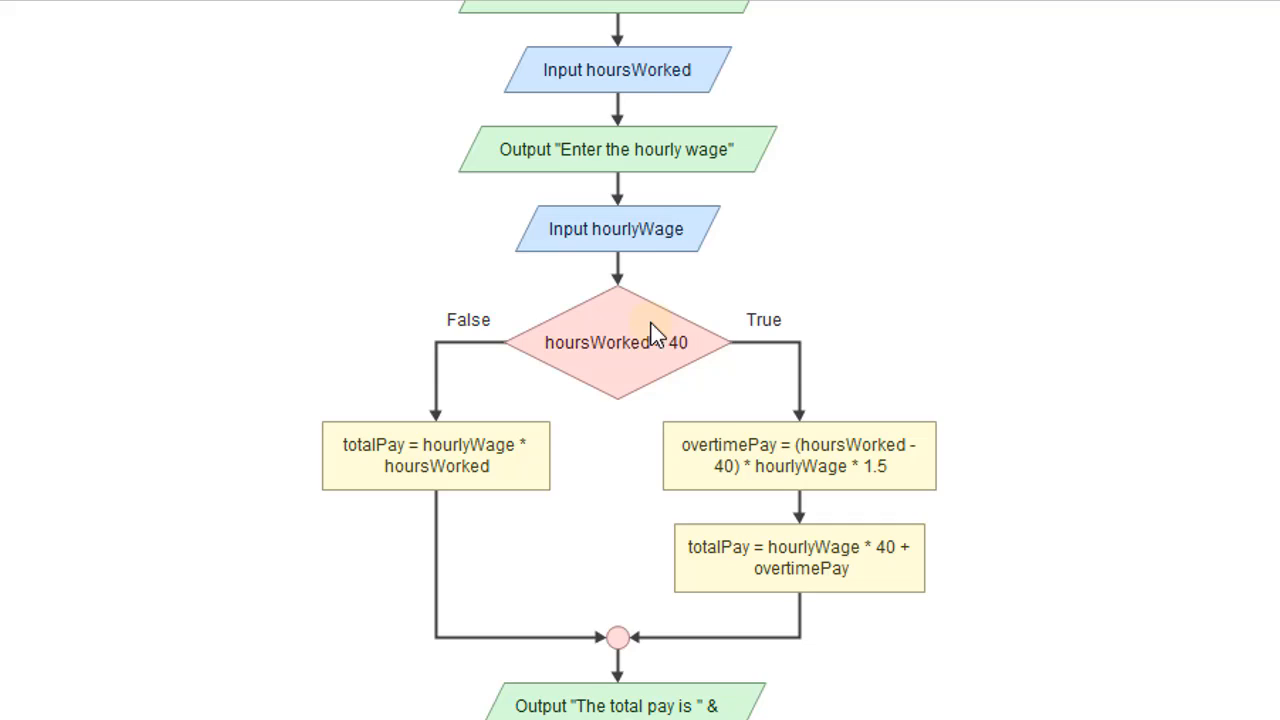
scroll(down, 3)
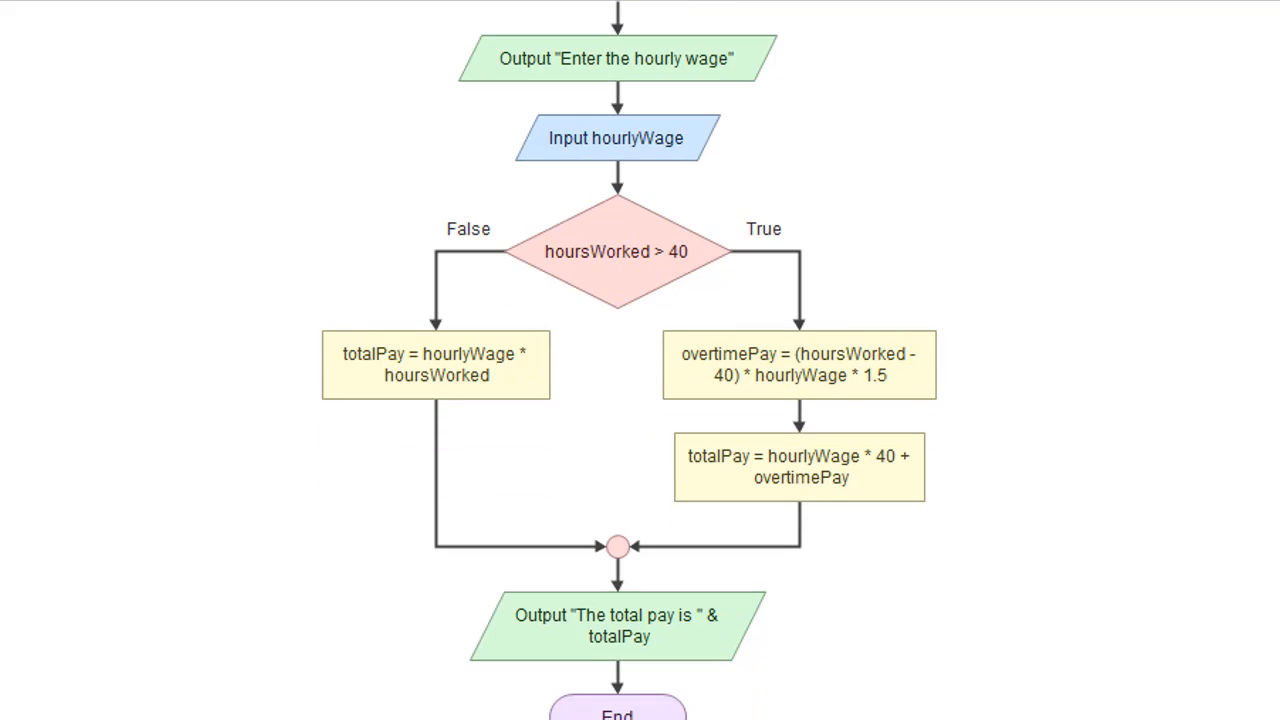
mouse_move(833, 383)
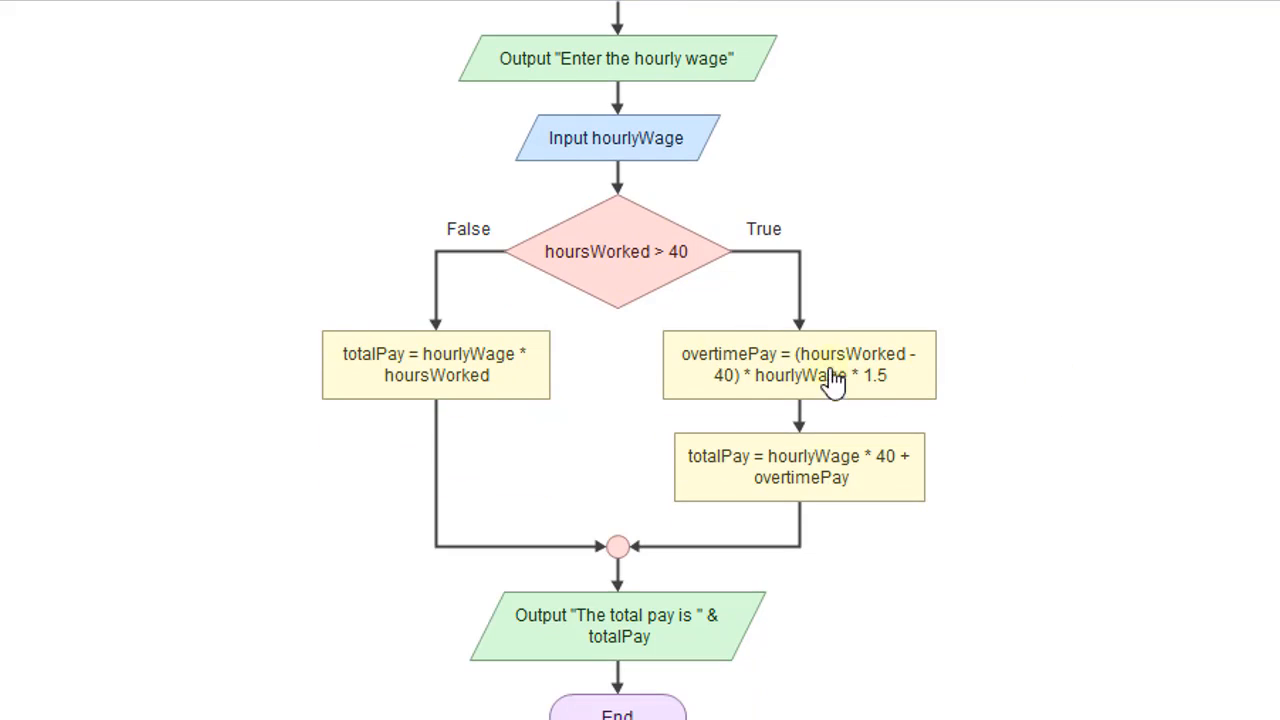
mouse_move(833, 382)
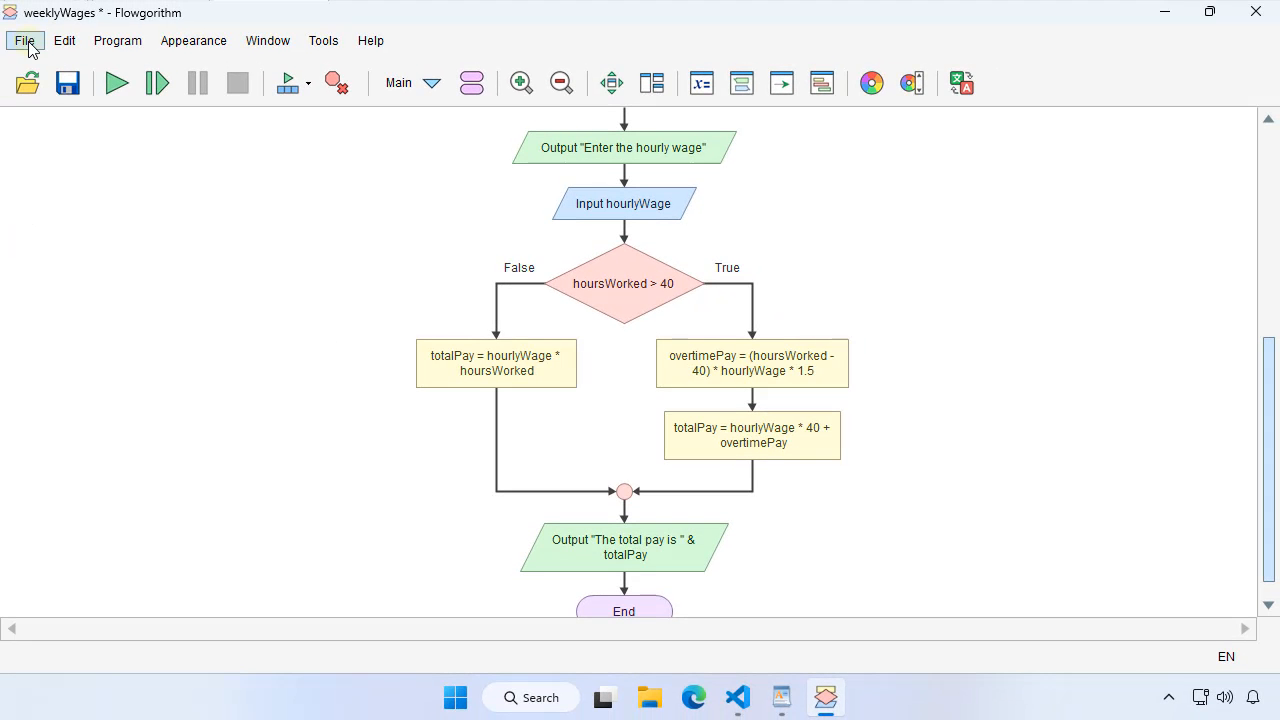
Save the flowchart via Save As as weeklyWagesOvertime.fprg
click(68, 83)
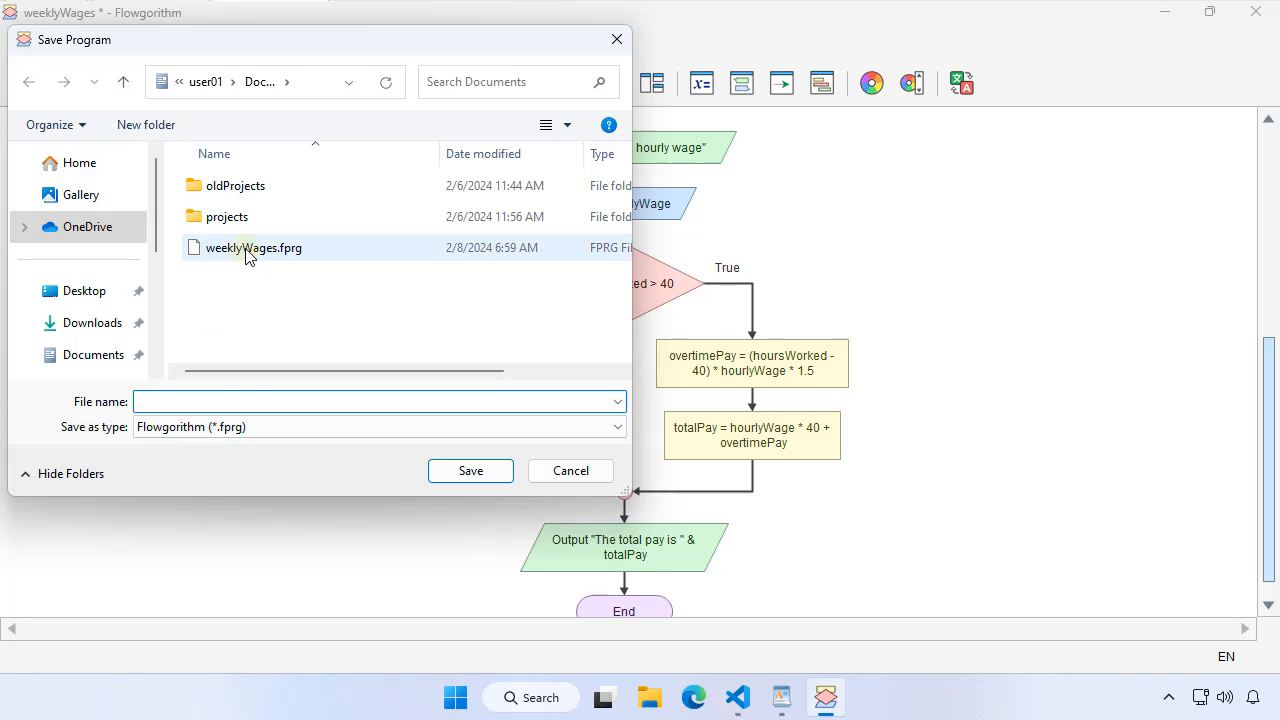
click(253, 247)
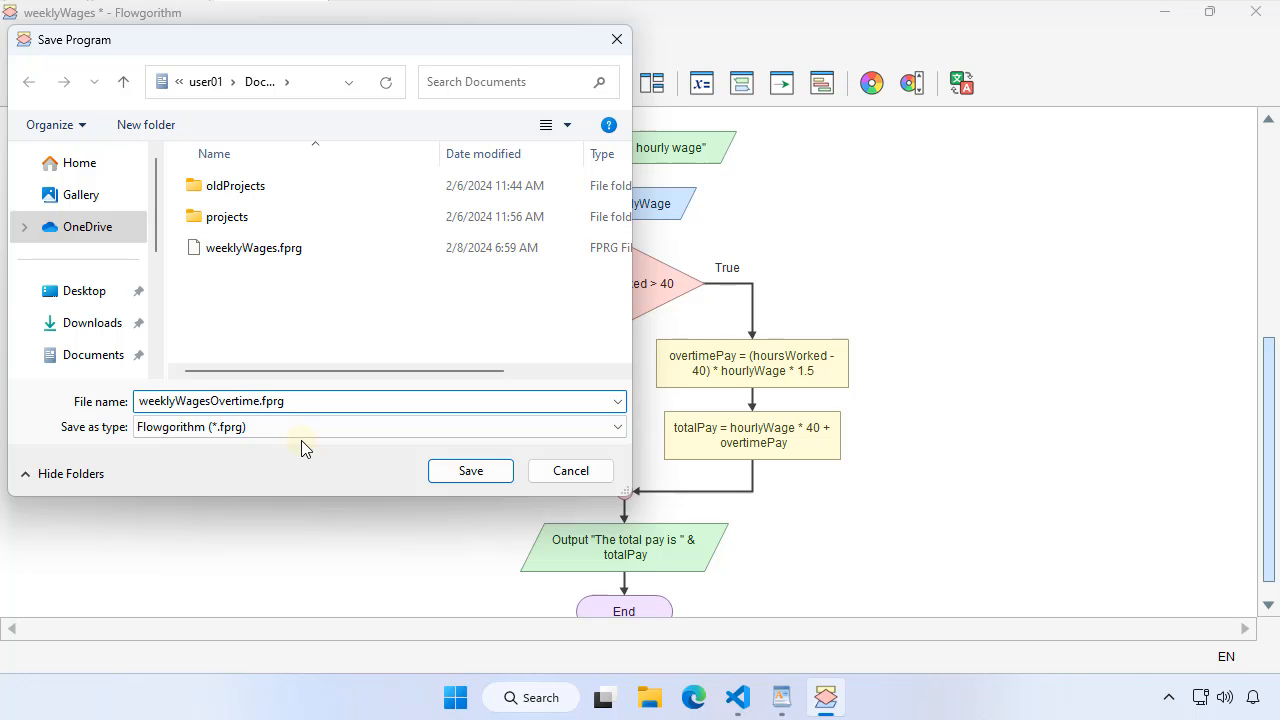
click(470, 470)
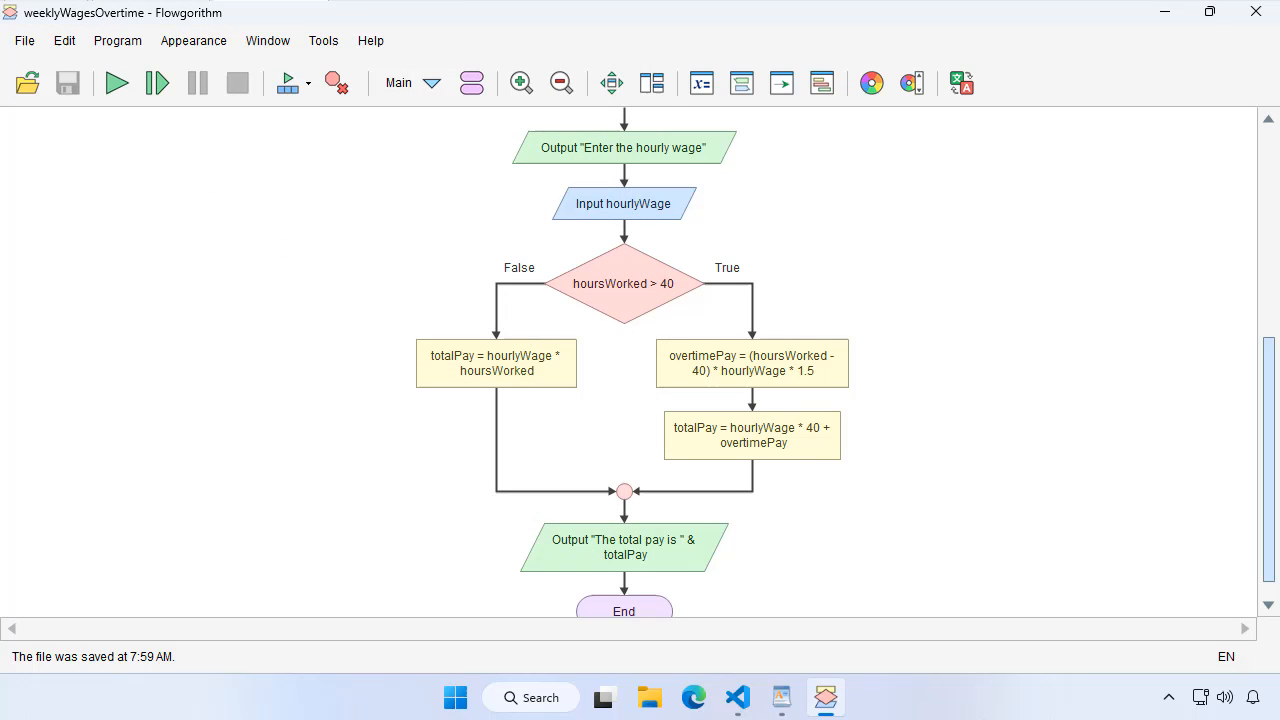